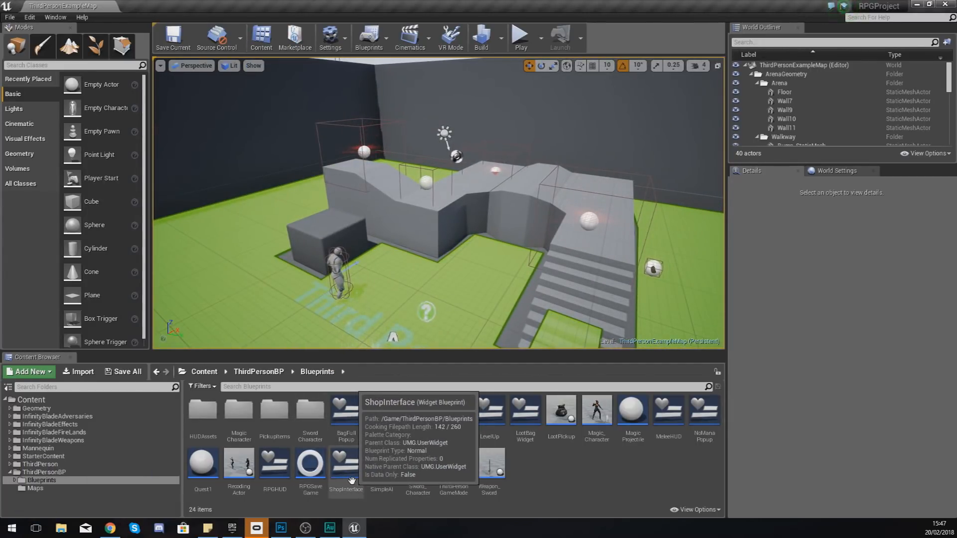
mouse_move(382, 463)
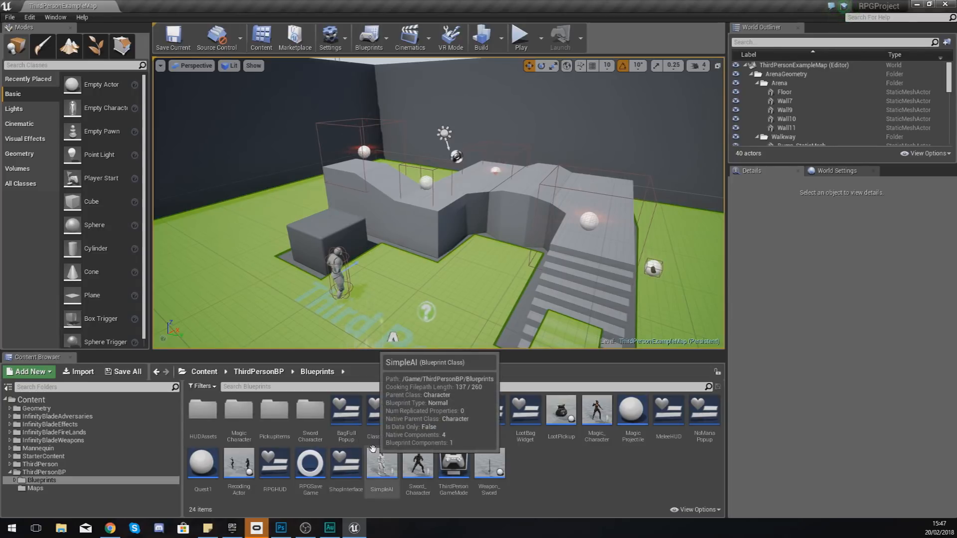
mouse_move(345, 465)
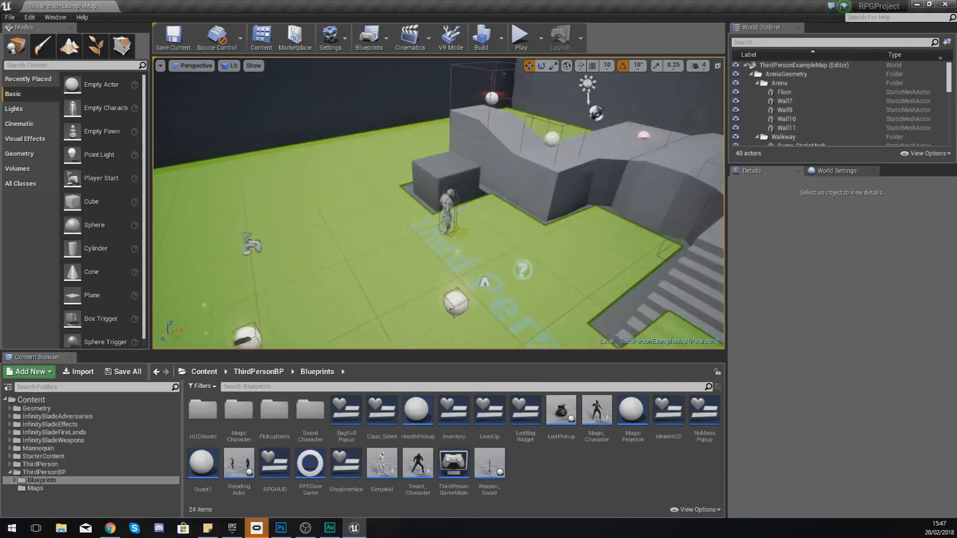
- Review the ShopInterface store widget, inspecting the wood item picture and canvas, then close it
double_click(346, 465)
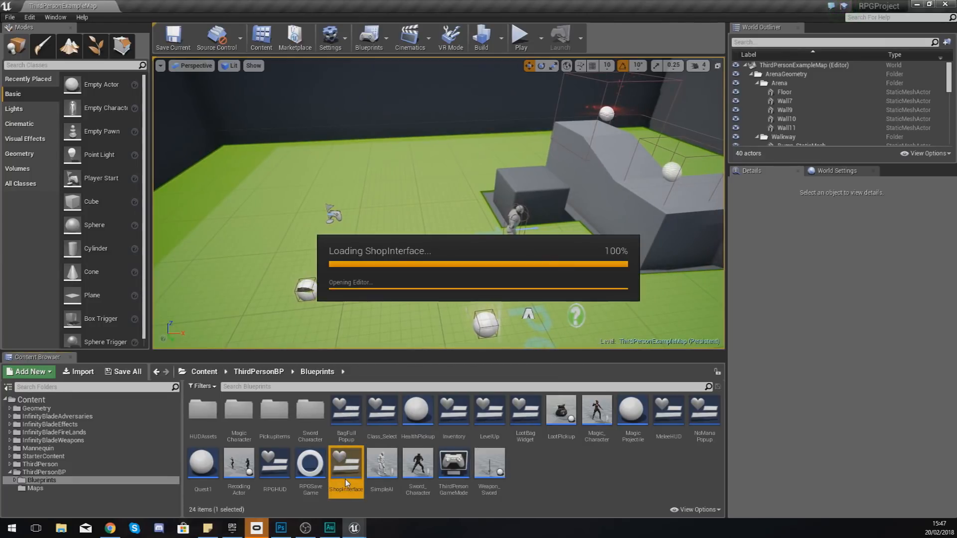
double_click(346, 463)
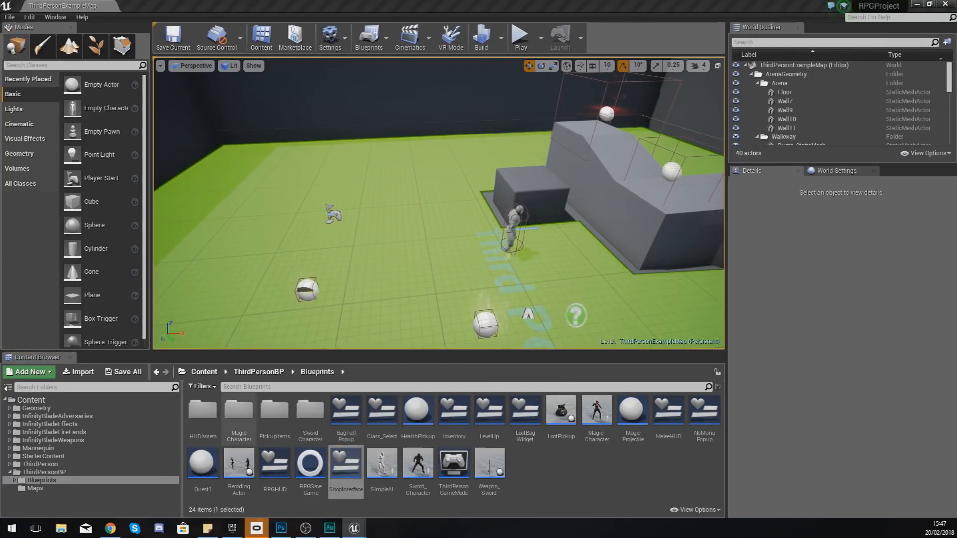
double_click(346, 466)
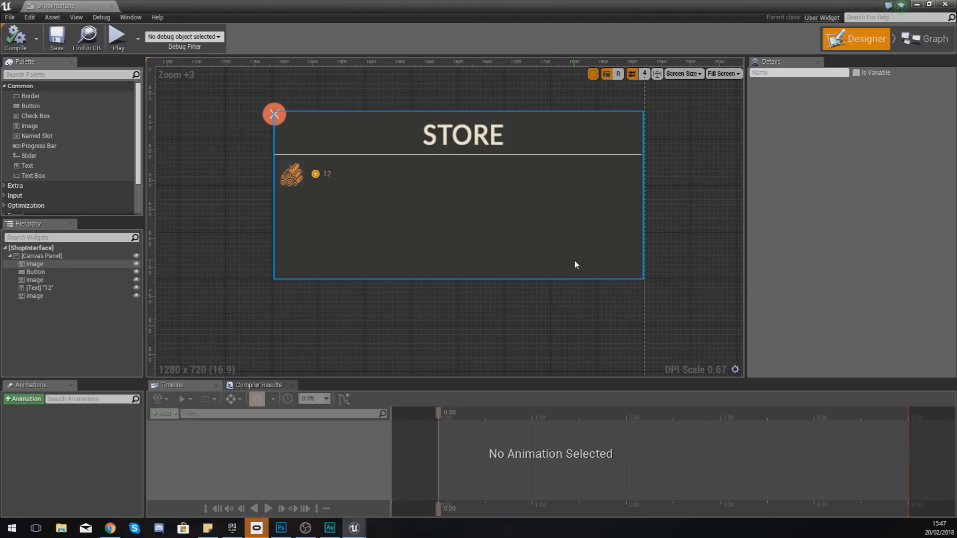
mouse_move(345, 229)
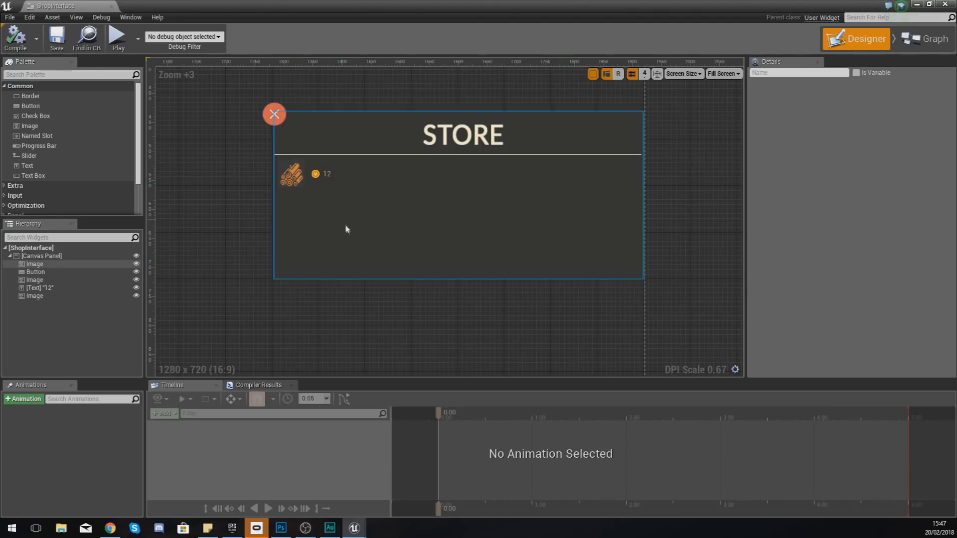
click(291, 173)
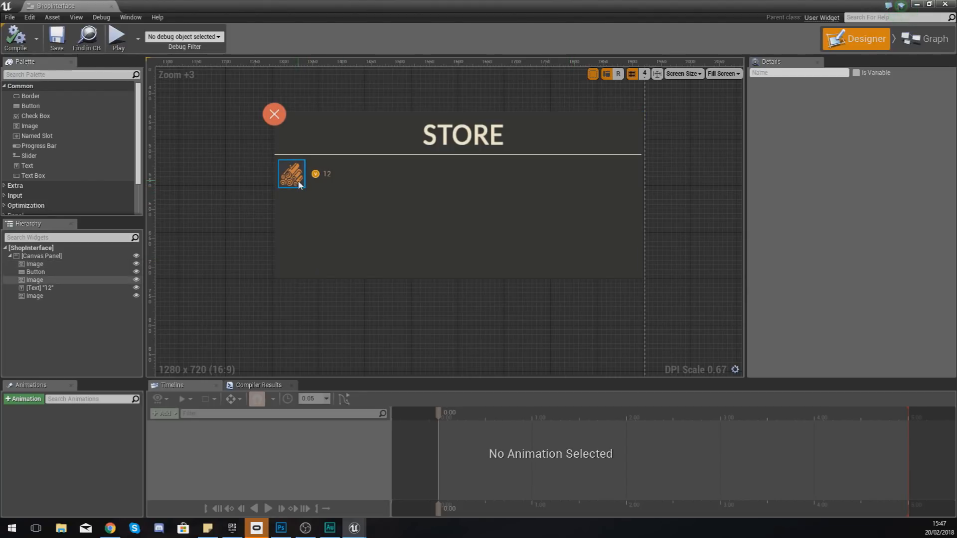
click(42, 256)
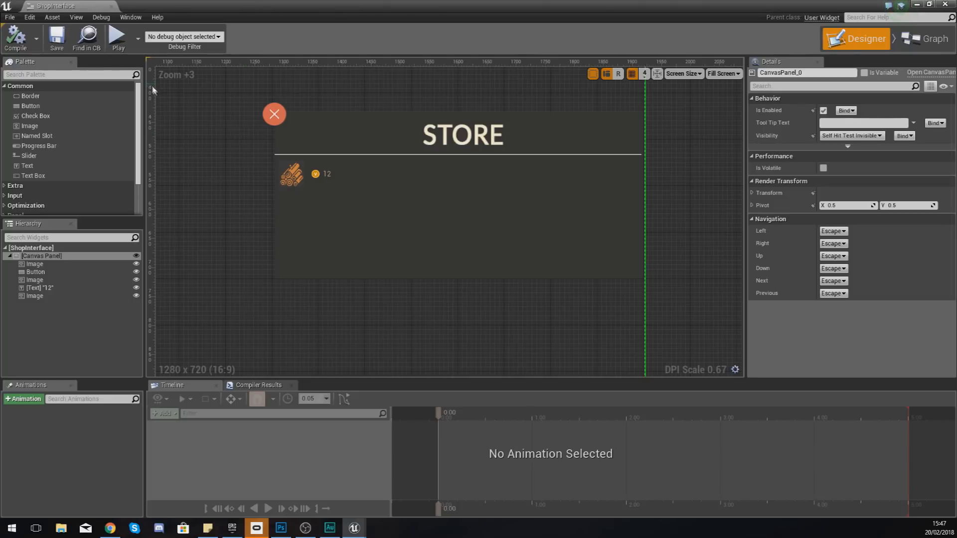
mouse_move(111, 6)
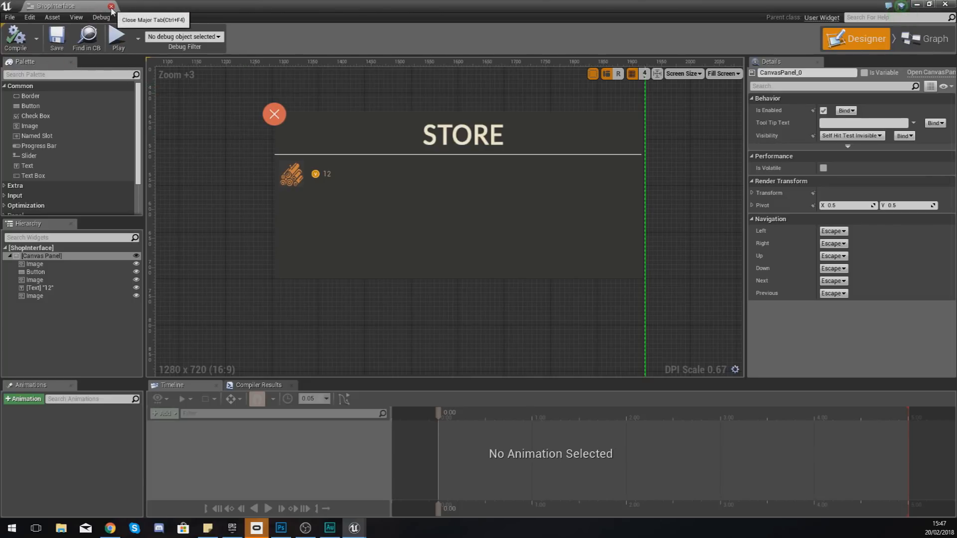
click(111, 6)
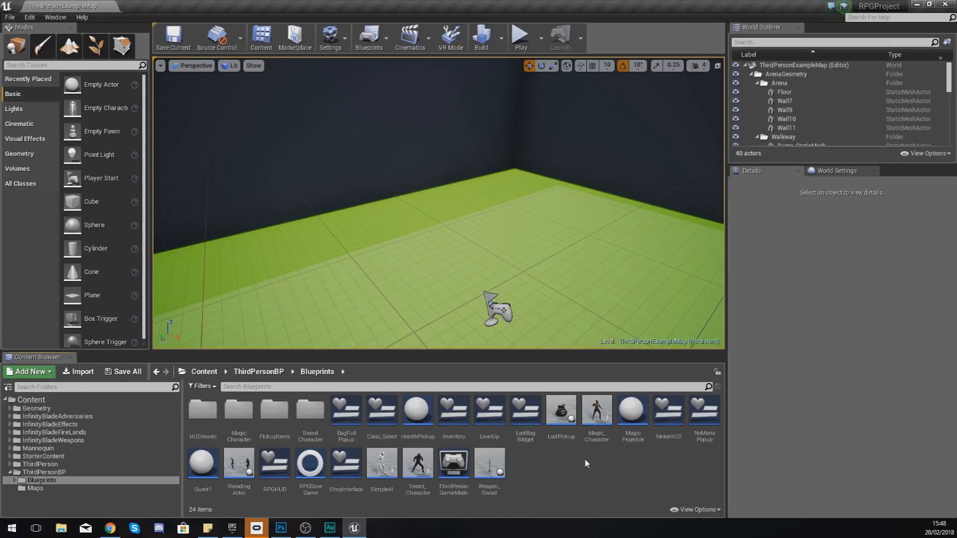
- Create a new Actor-based blueprint named Shop_Actor in the Blueprints folder and open it
click(28, 372)
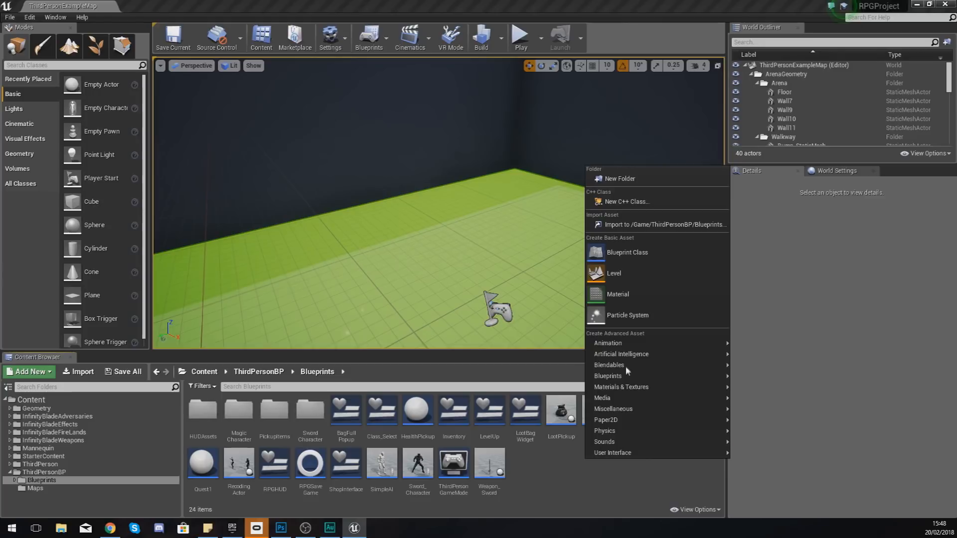
mouse_move(627, 253)
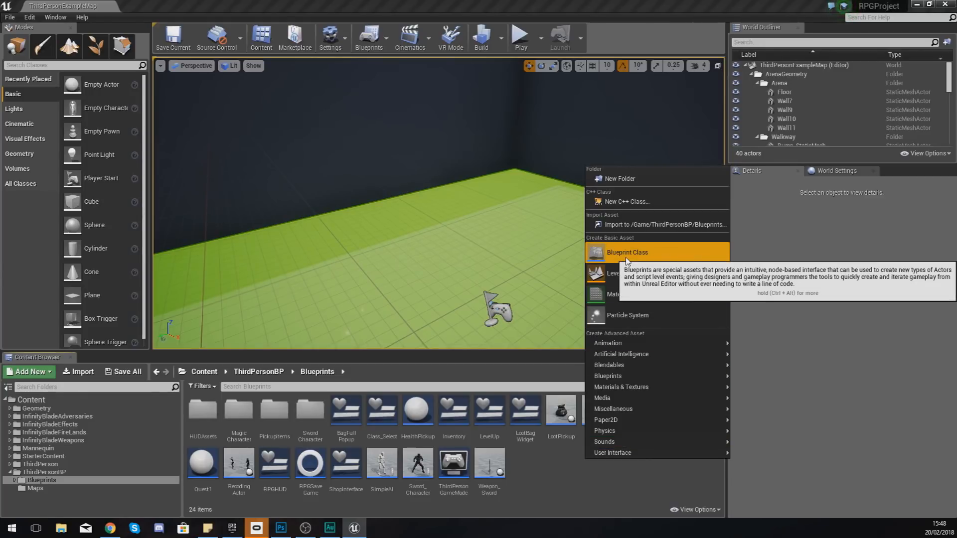
click(627, 252)
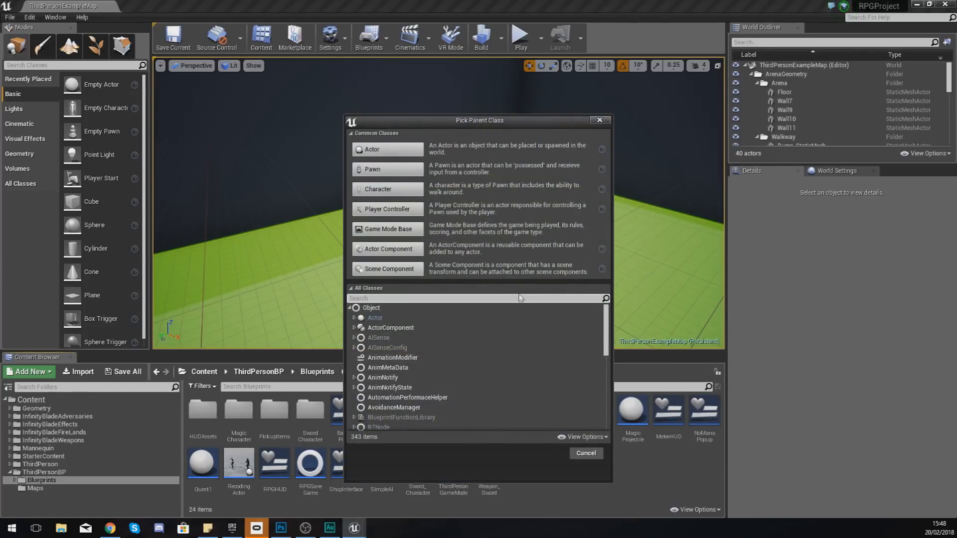
click(585, 453)
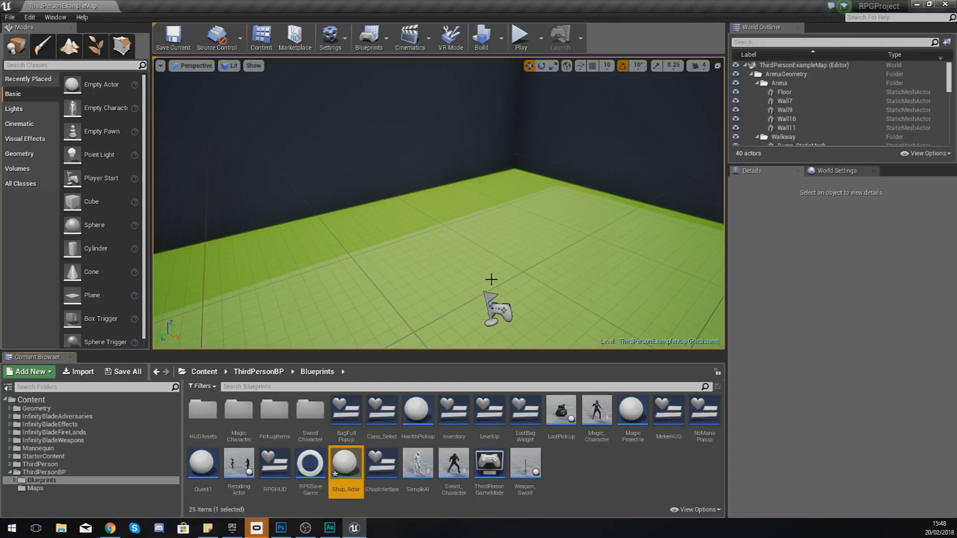
double_click(346, 461)
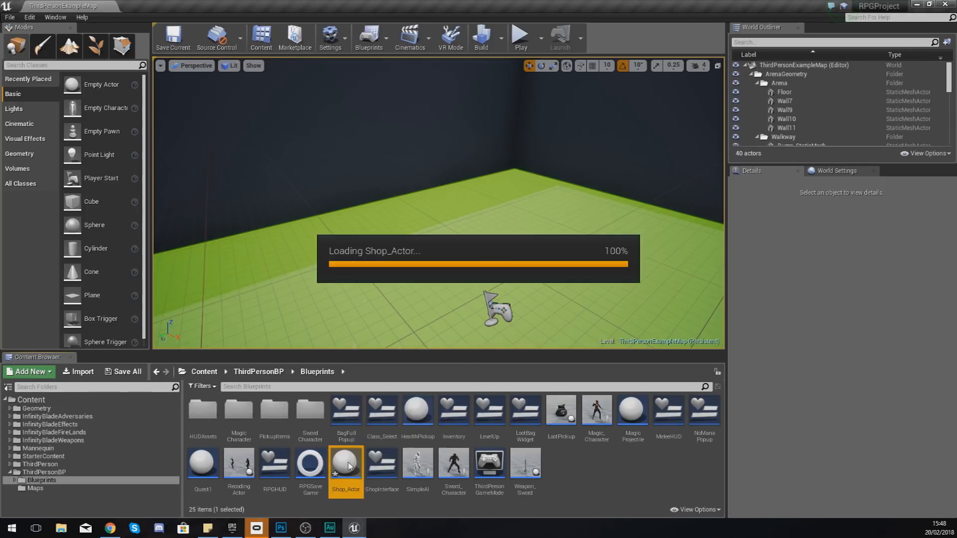
- Add a Cube mesh component to the Shop_Actor blueprint
double_click(346, 462)
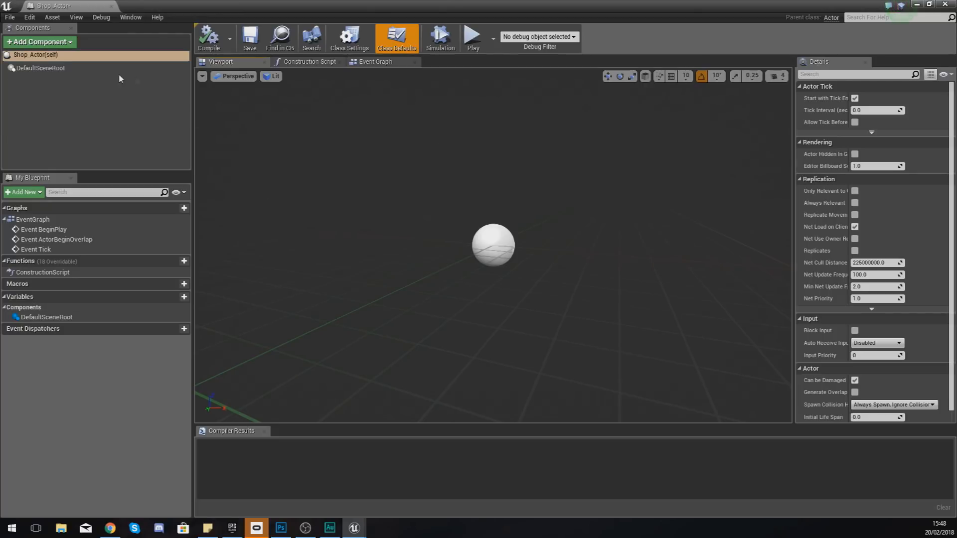
click(39, 42)
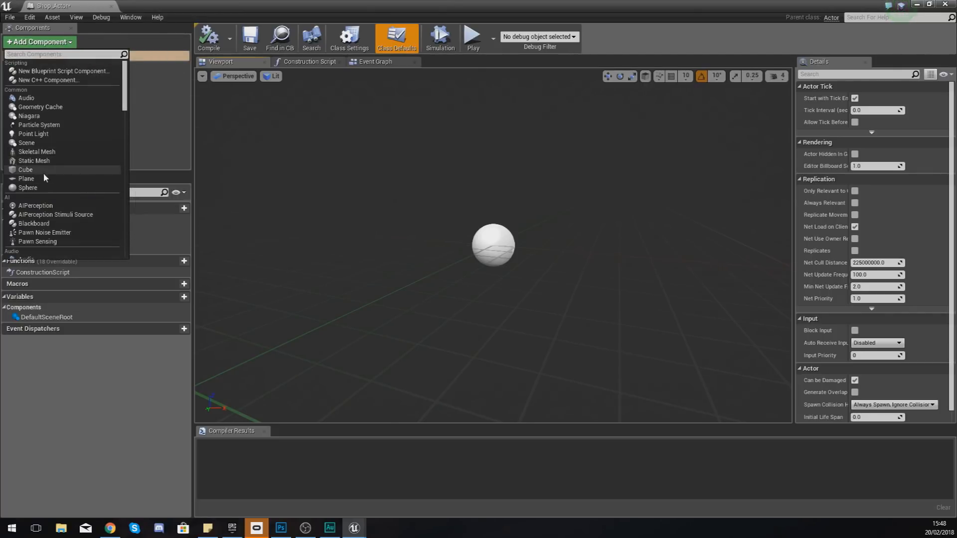
click(26, 169)
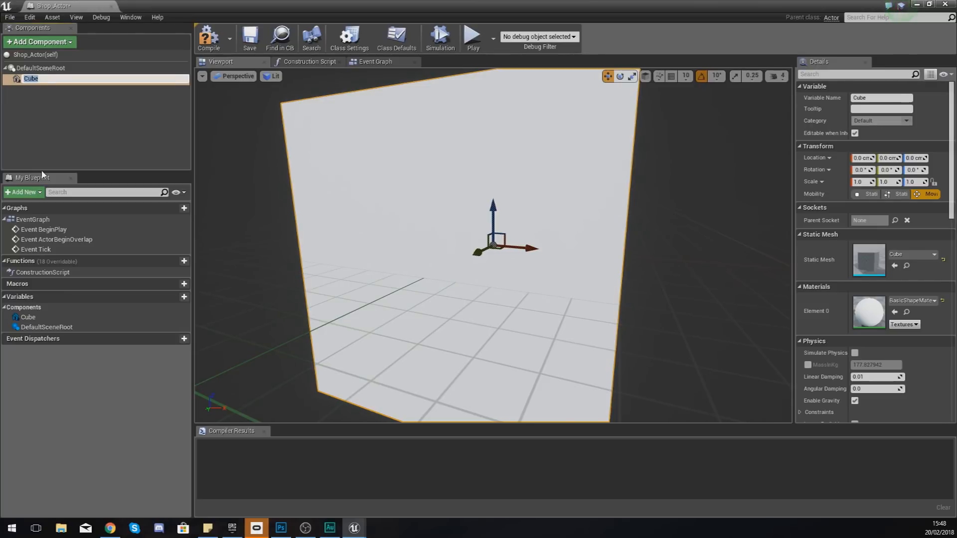
mouse_move(139, 226)
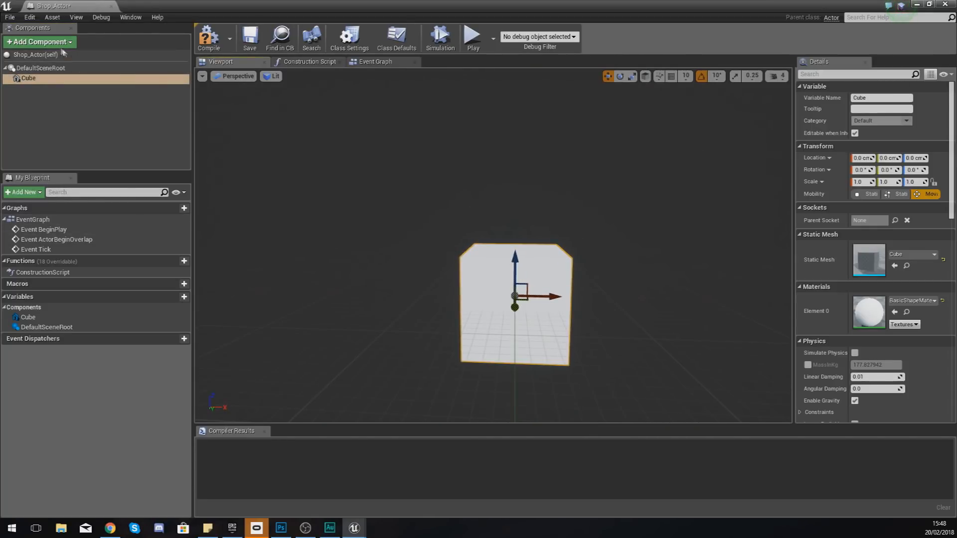
- Add a TextRender component reading 'Shop Here!' and colour it orange-yellow
click(38, 42)
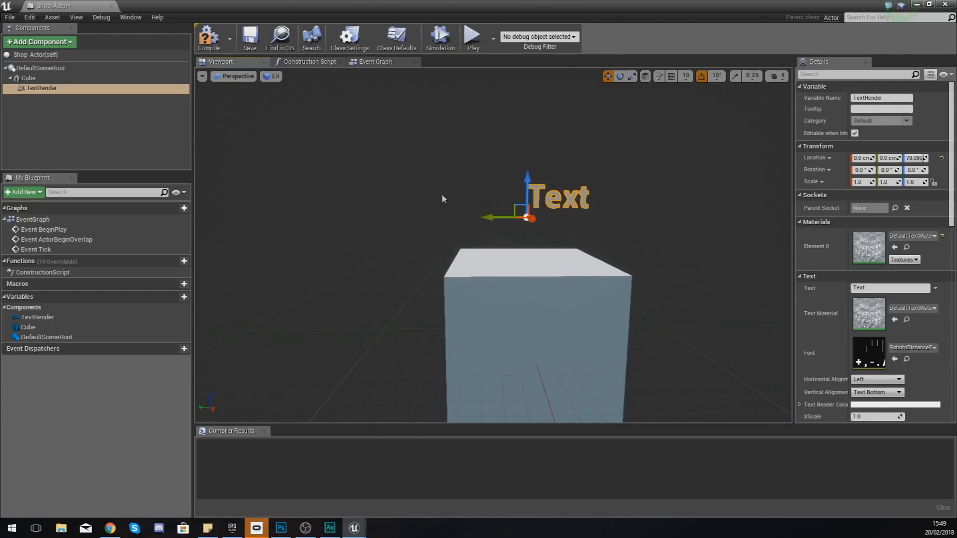
click(892, 288)
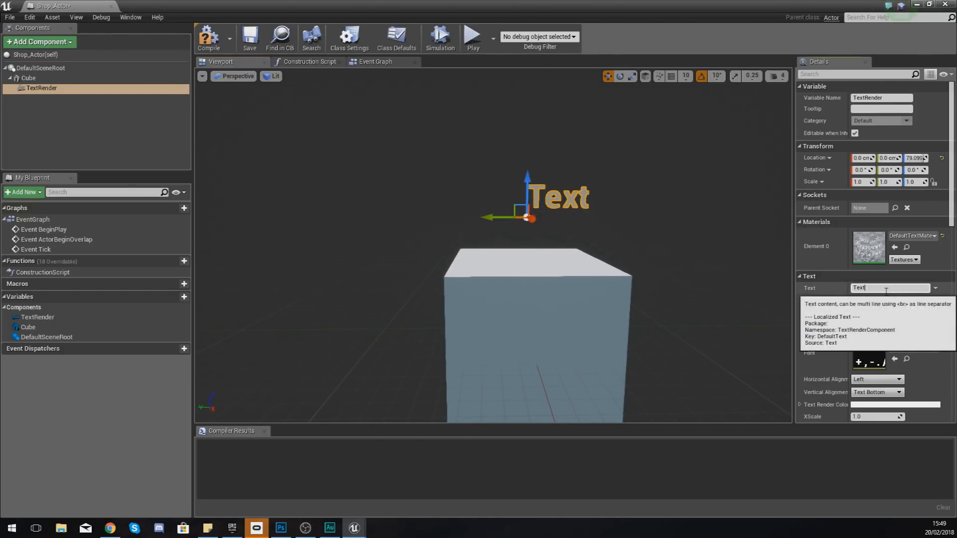
text(Shop Here!)
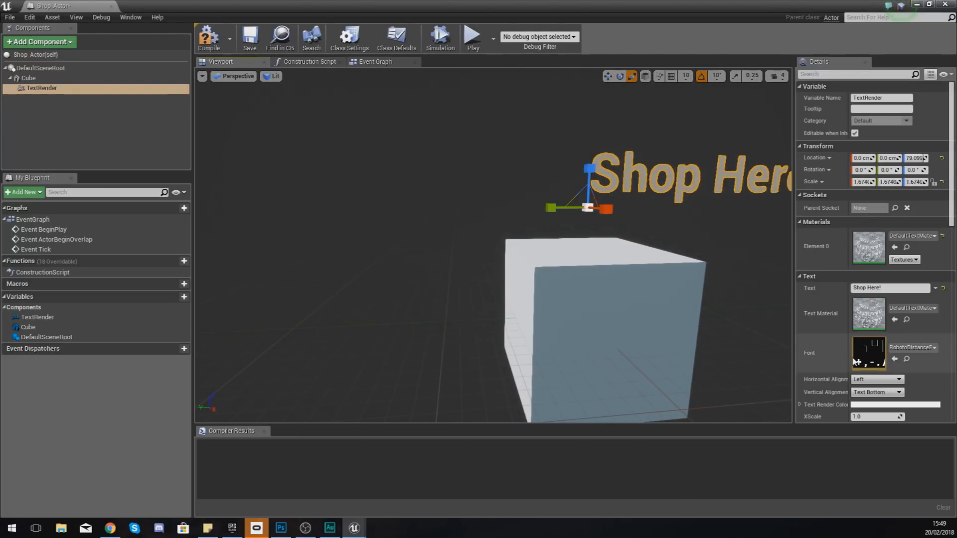
click(909, 404)
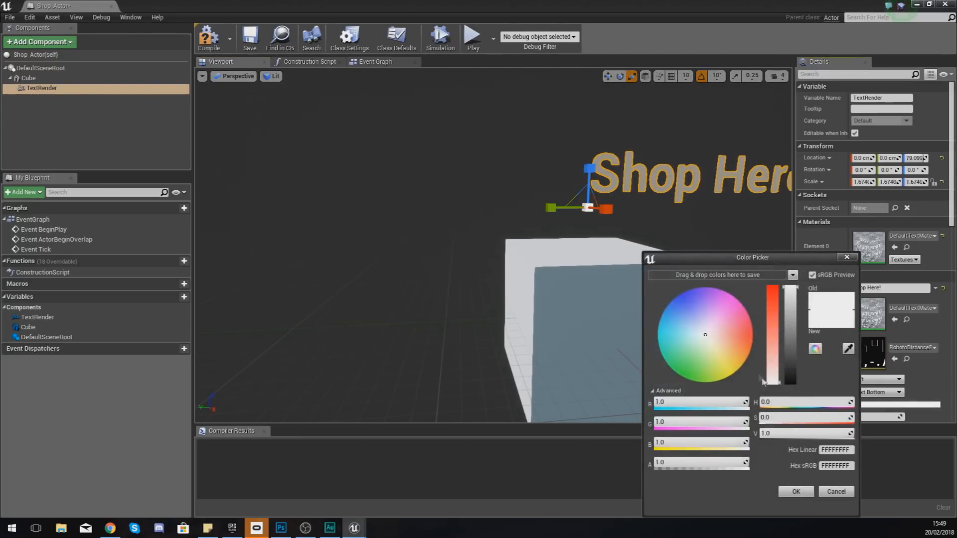
click(795, 491)
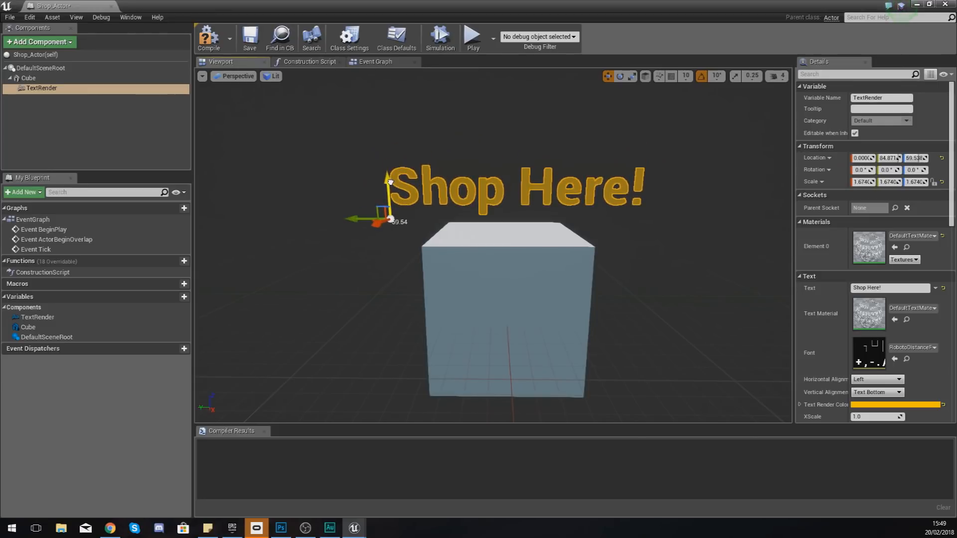
- Select the TextRender component to reposition it above the cube and enlarge it
click(29, 78)
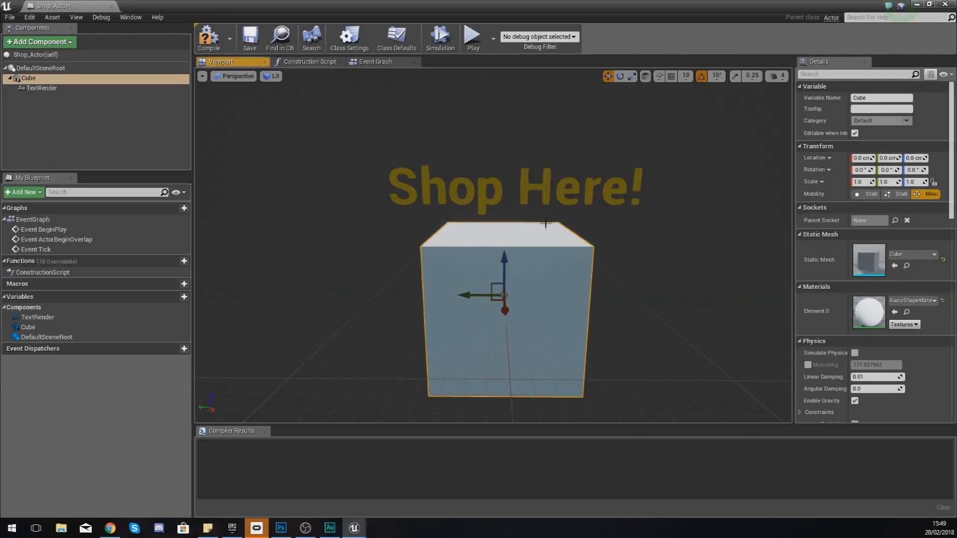
click(42, 88)
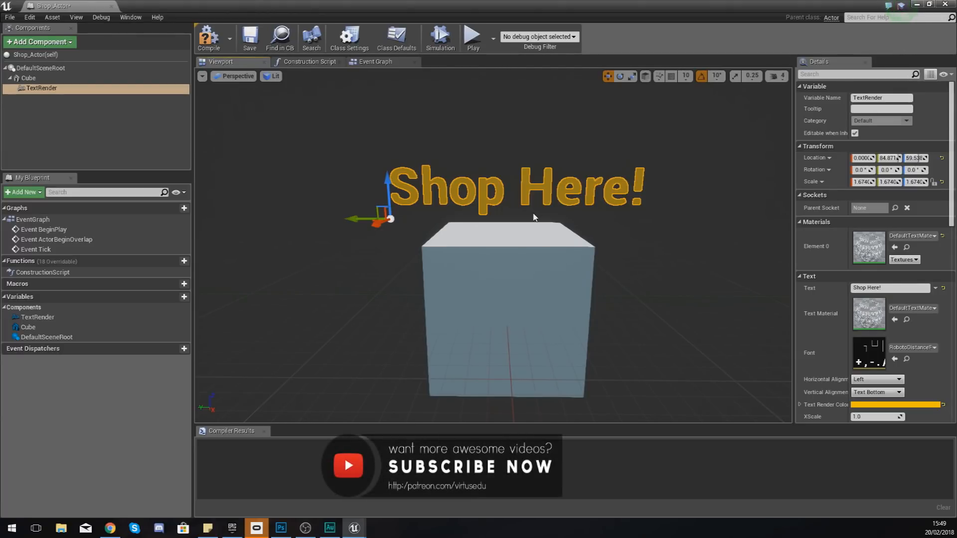
mouse_move(338, 171)
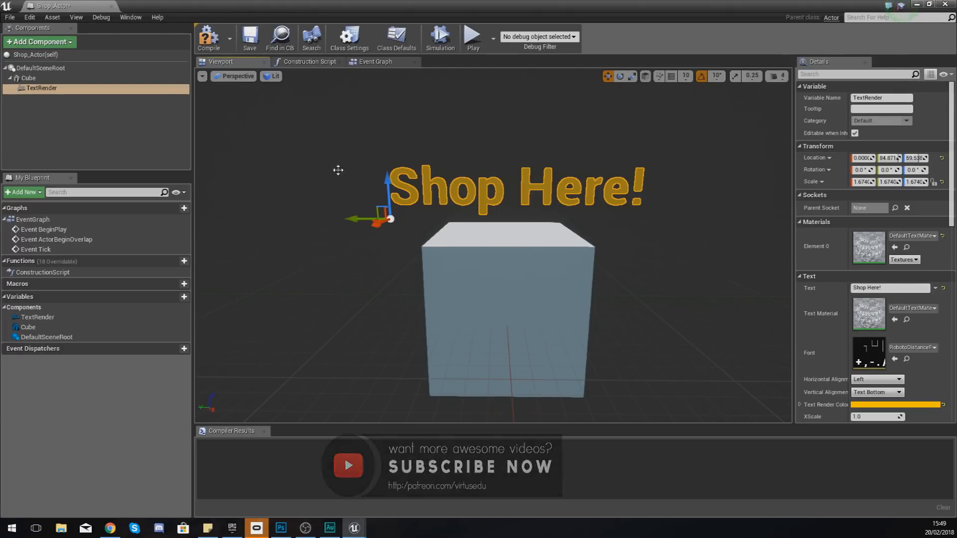
- Add a Box Collision component and enlarge it to enclose the cube and the text
click(39, 42)
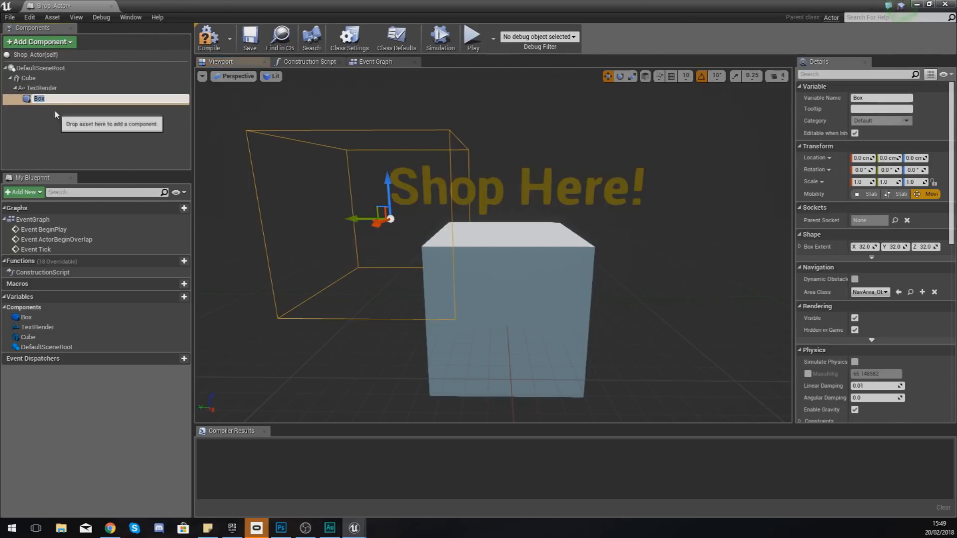
drag(386, 219, 504, 219)
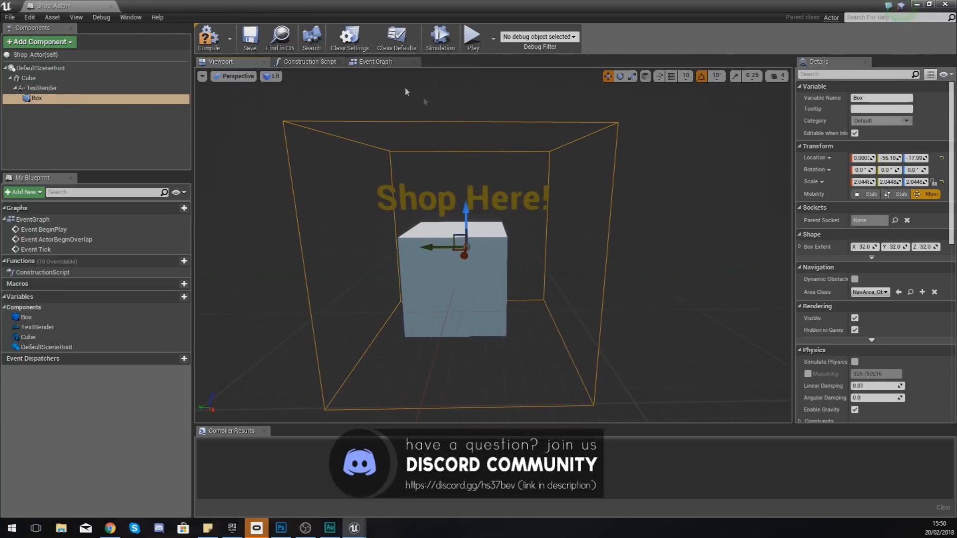
click(375, 61)
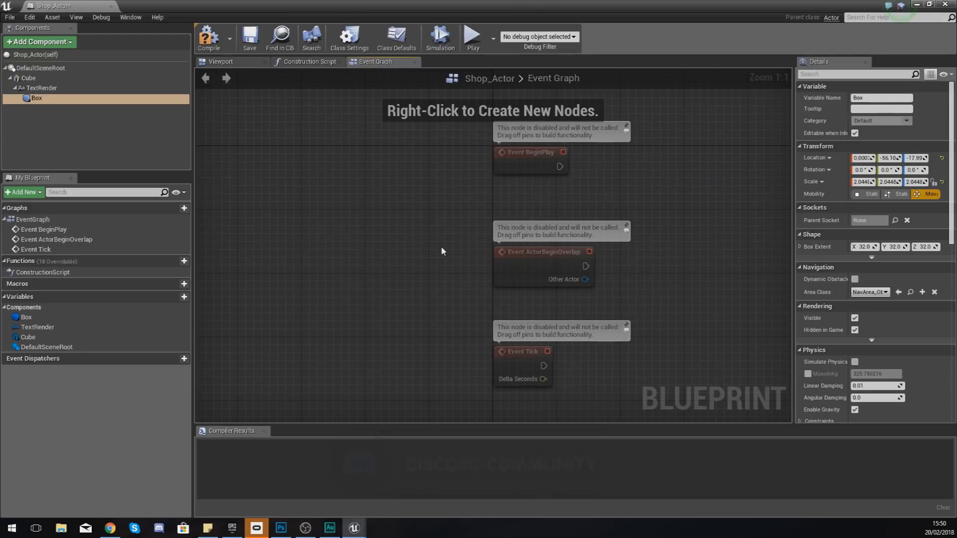
- Return to the viewport and select the Box component to reveal its available events
click(221, 61)
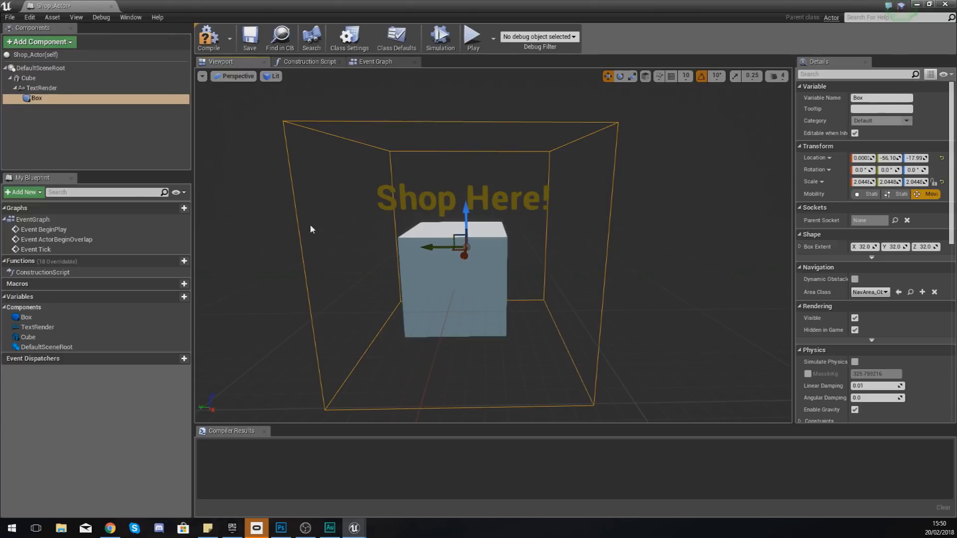
click(37, 99)
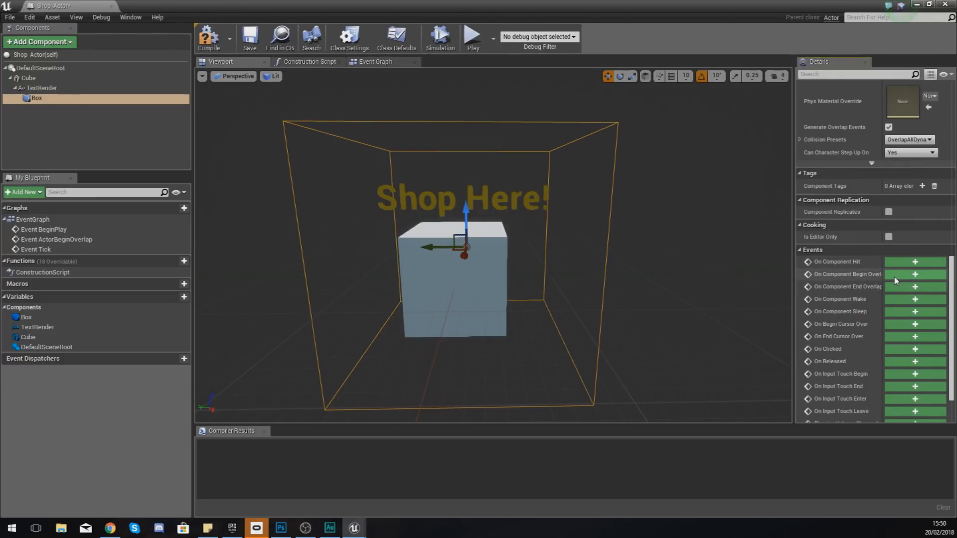
- Add an On Component Begin Overlap (Box) event and wire its Other Actor into a Cast To Character node
click(916, 275)
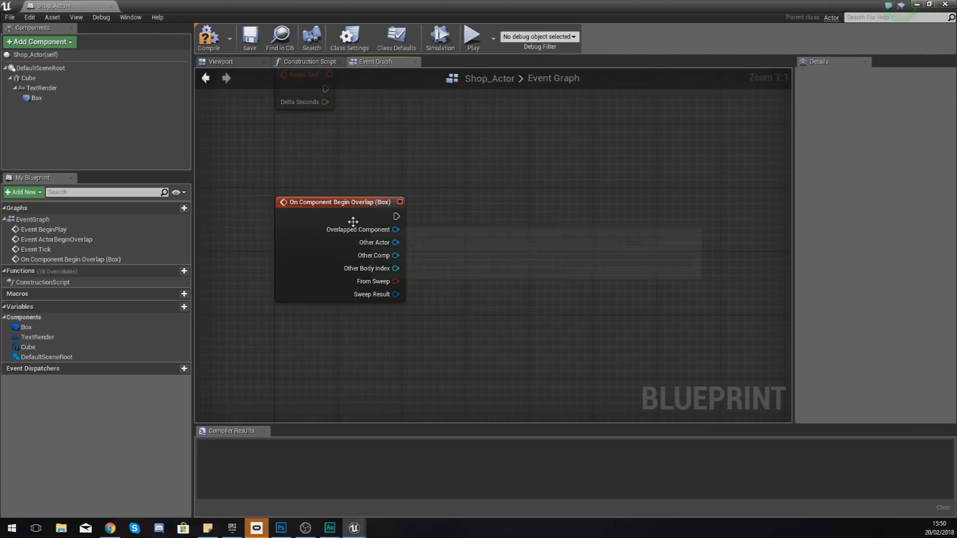
click(339, 203)
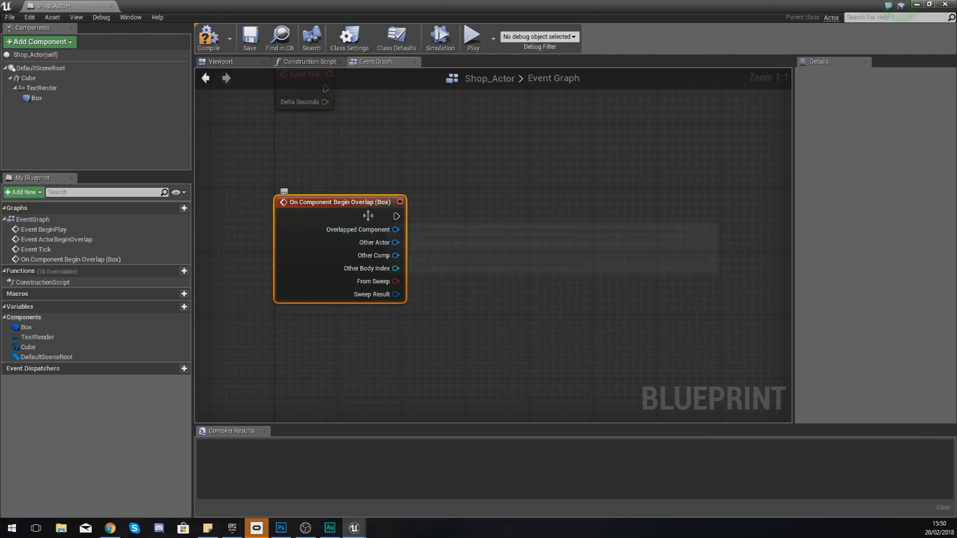
drag(396, 242, 414, 247)
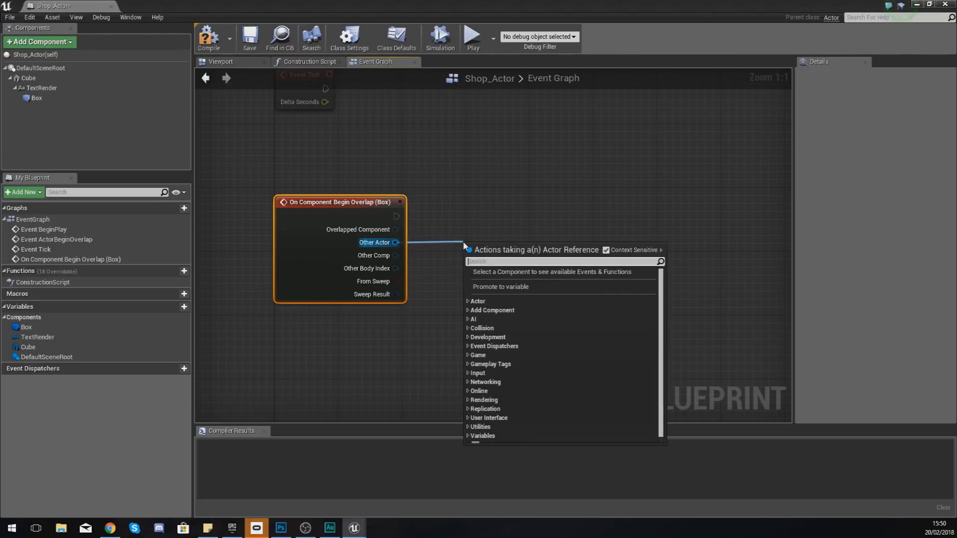
text(cast t)
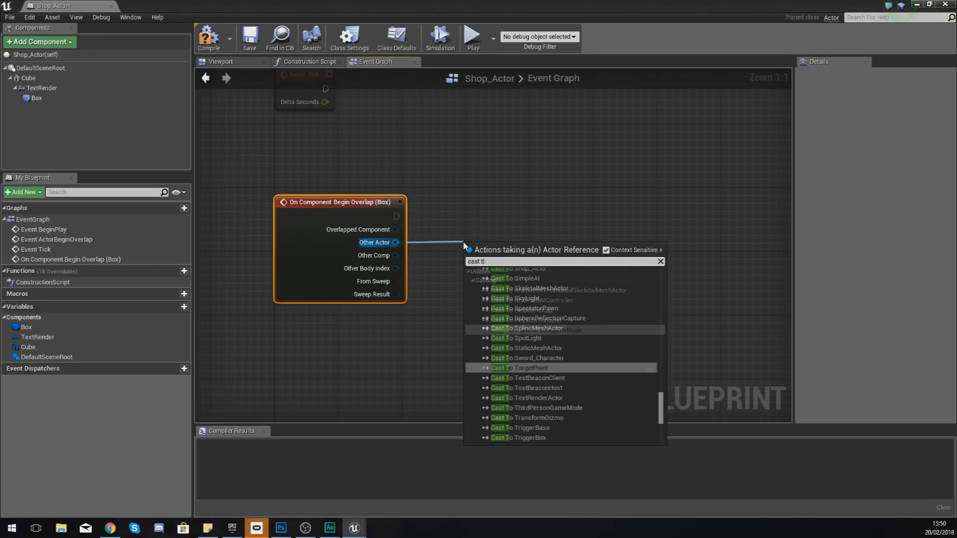
click(515, 289)
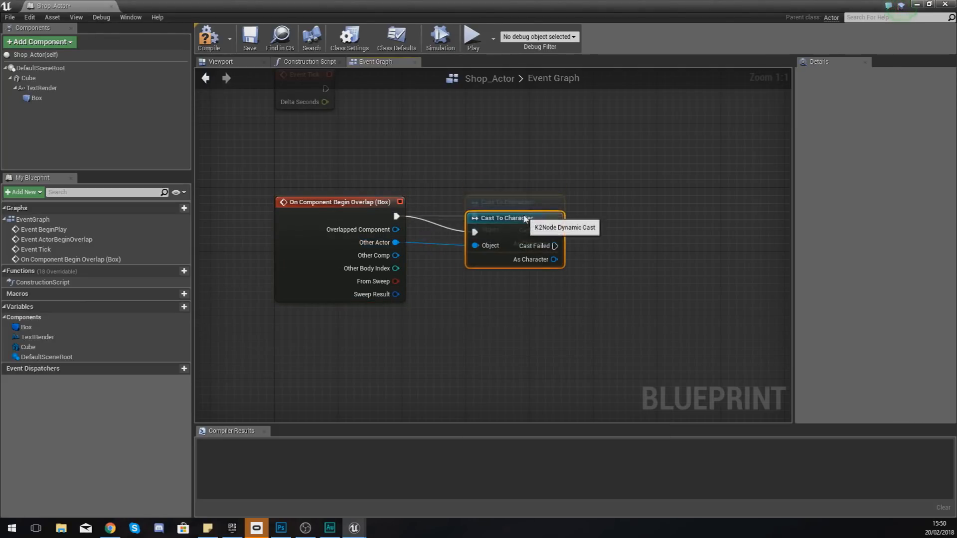
drag(507, 218, 513, 202)
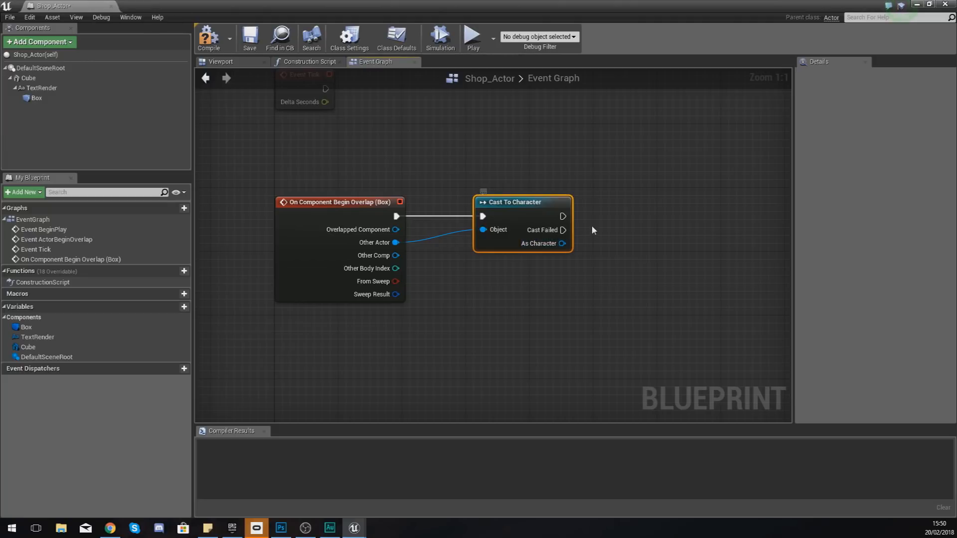
mouse_move(342, 202)
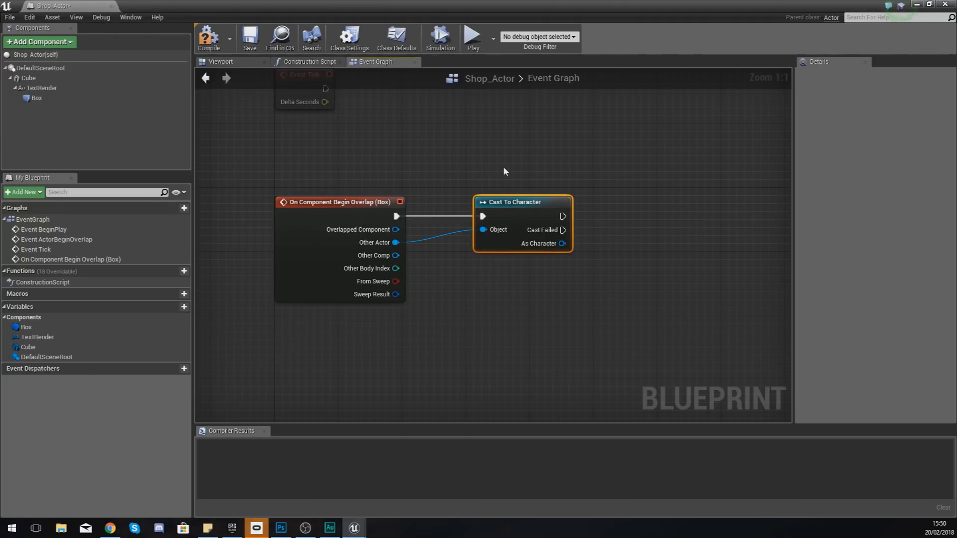
mouse_move(520, 188)
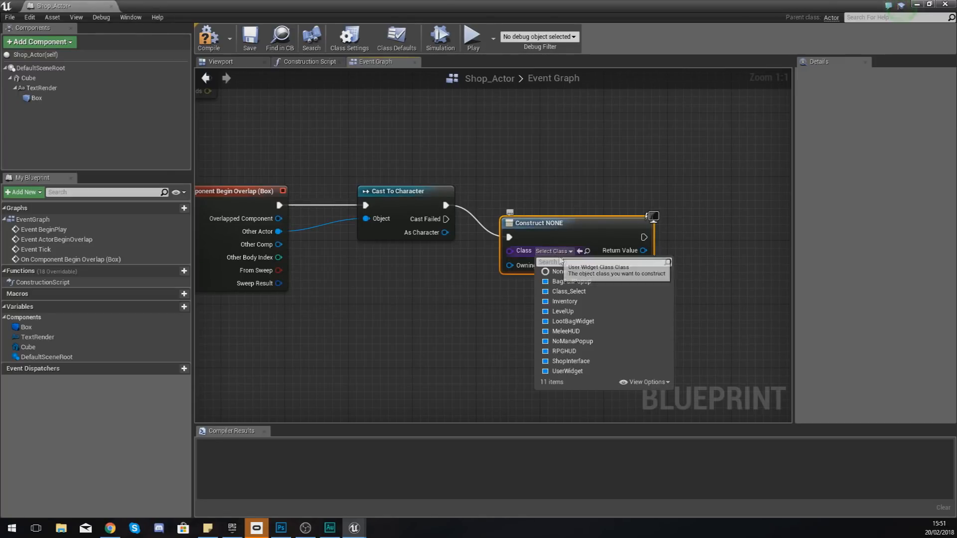
- Set the Create Widget node's class to ShopInterface after the cast
click(571, 361)
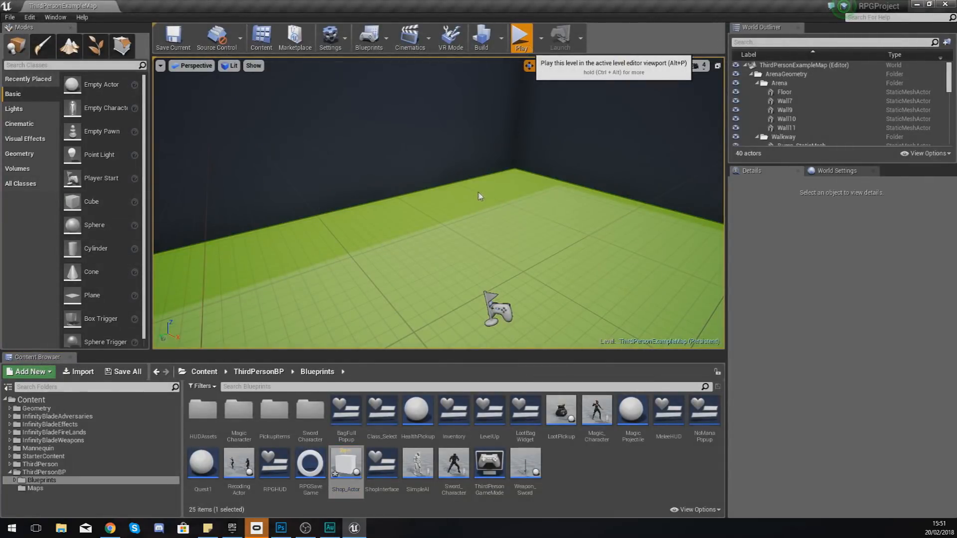
click(521, 38)
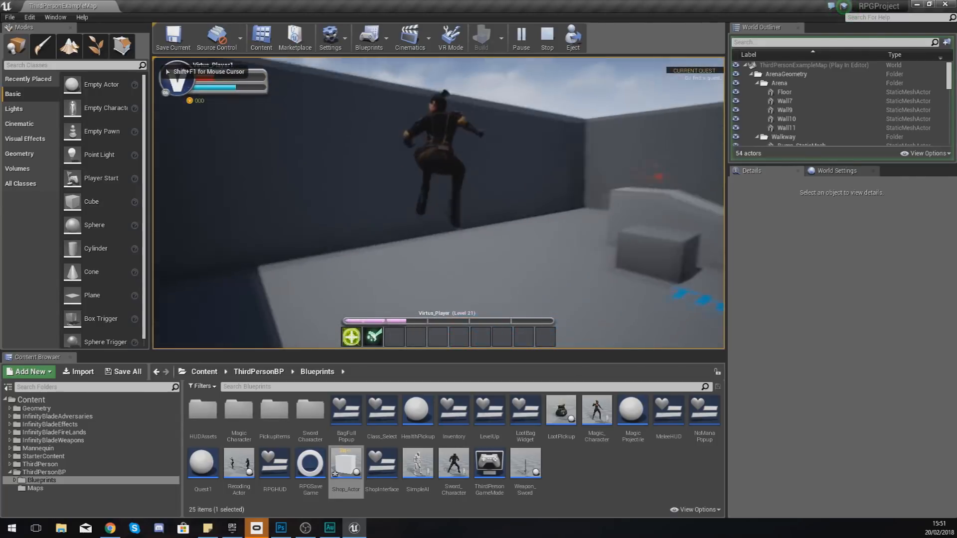
click(547, 38)
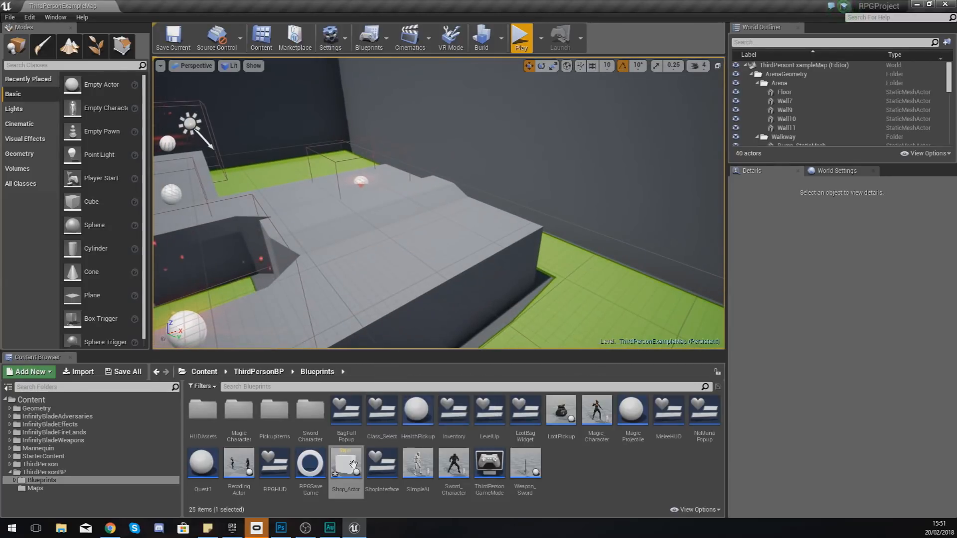
- Drag a Shop_Actor instance onto the raised ledge in the level and select it
drag(345, 461, 480, 222)
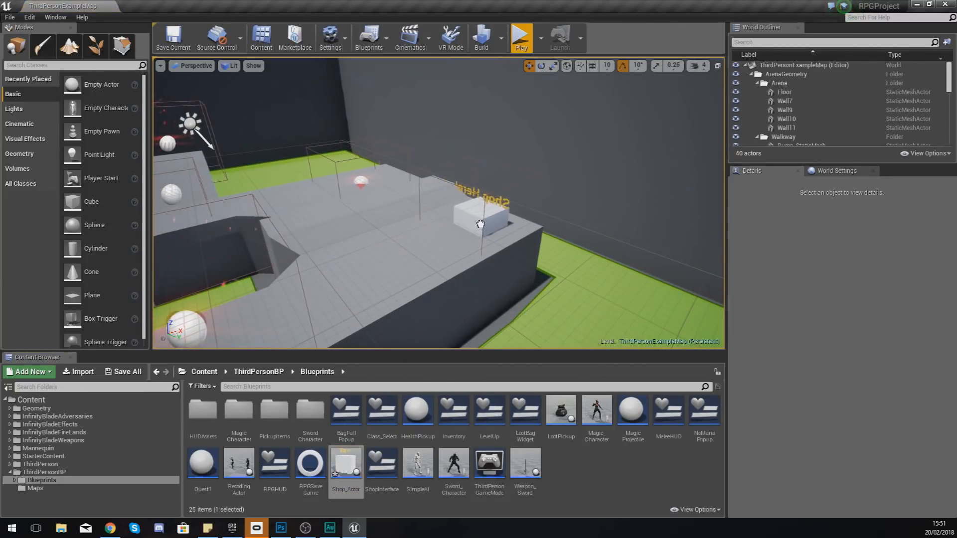
click(481, 225)
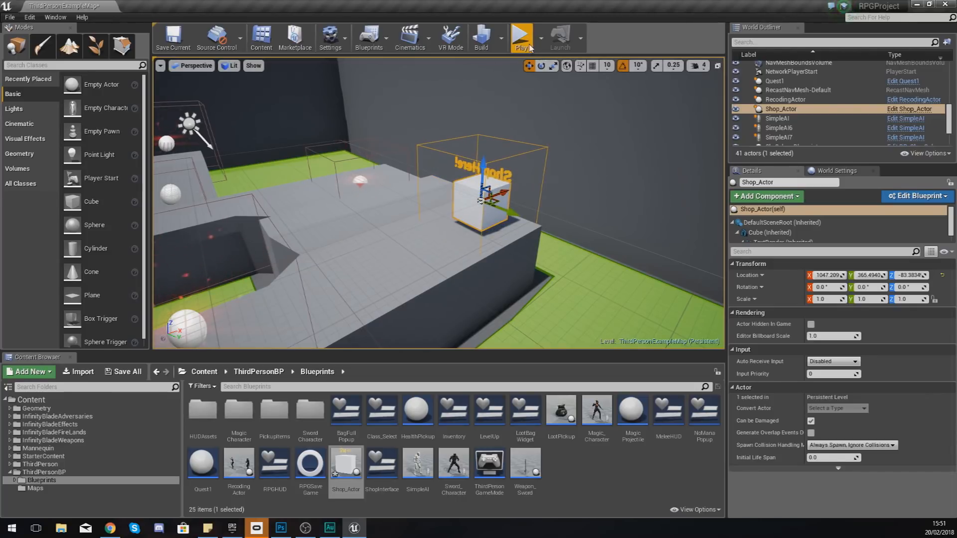
click(519, 38)
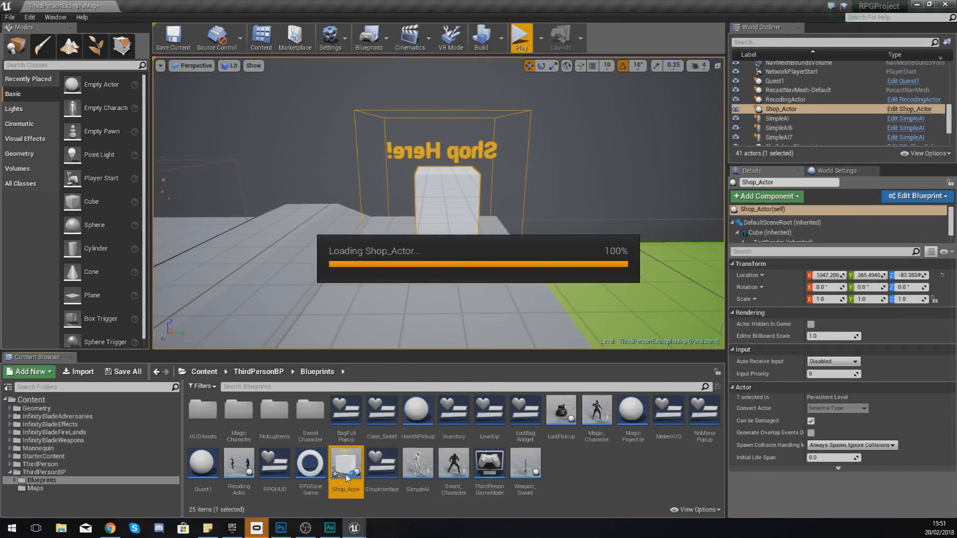
- Cast the player controller to PlayerController and add a Set Show Mouse Cursor node with it ticked
double_click(346, 467)
text(cast 1)
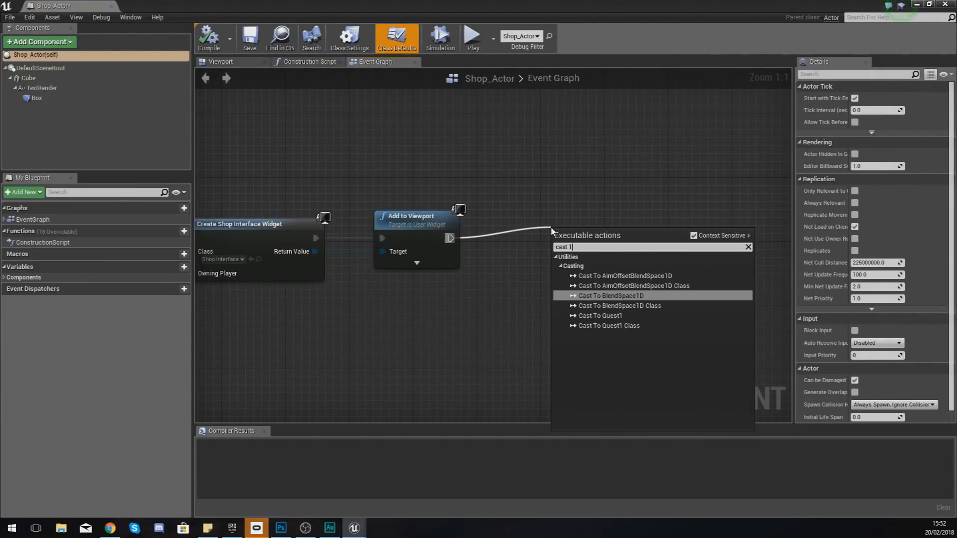
text(cast to thirdpers)
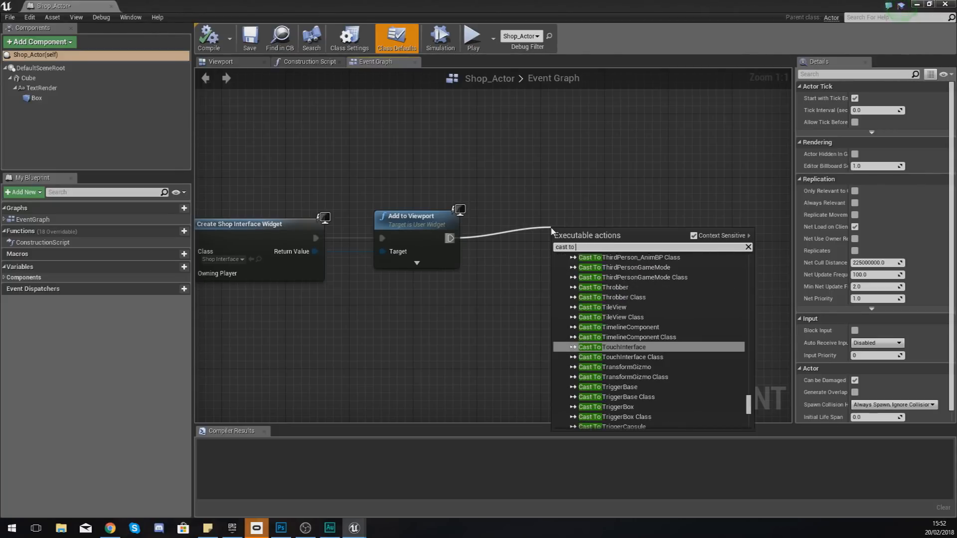
text(player control)
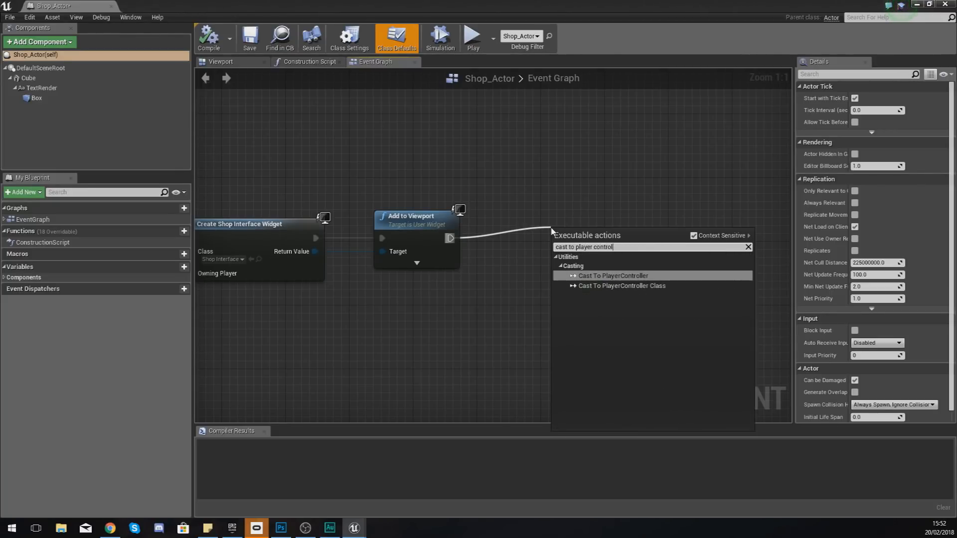
click(614, 275)
text(set s)
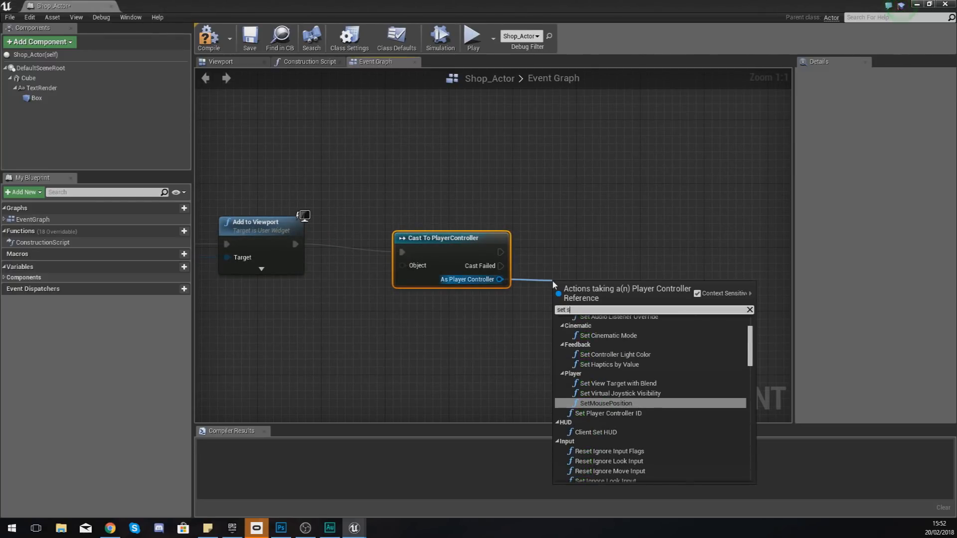
click(610, 305)
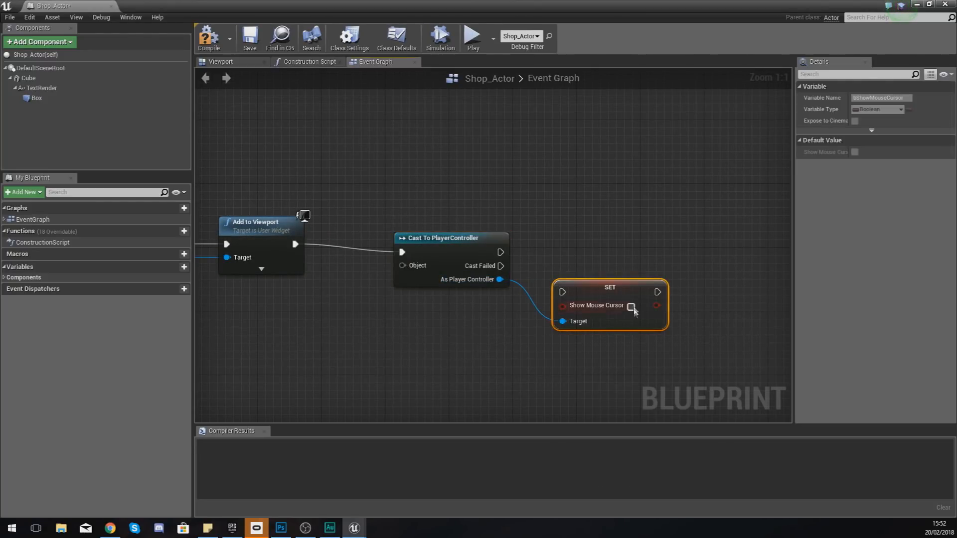
click(632, 306)
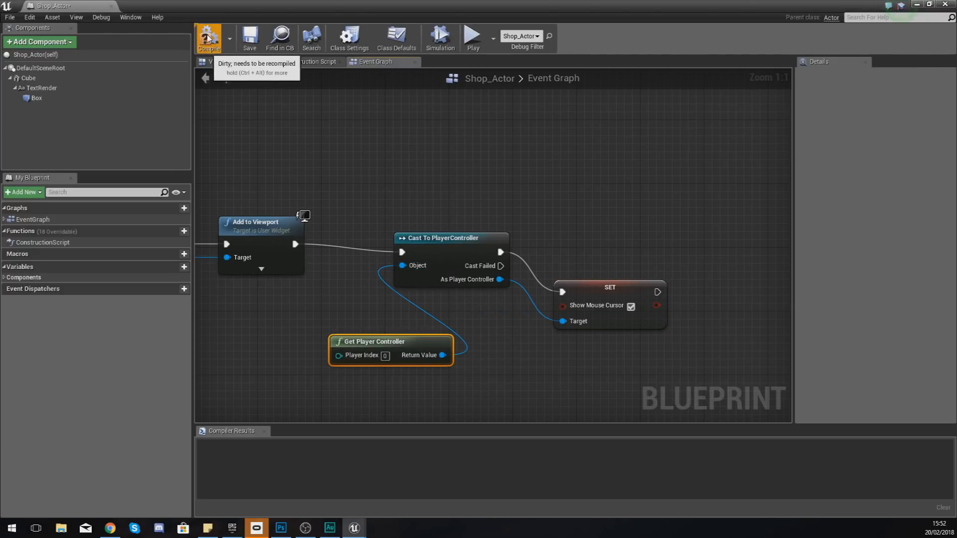
- Compile the Shop_Actor blueprint before play testing
click(209, 38)
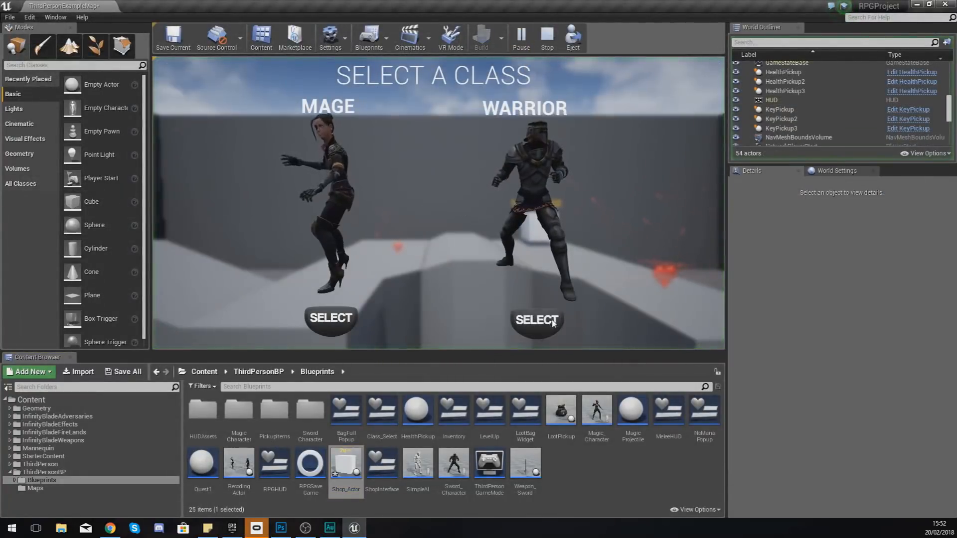
- Select the Warrior class, walk into the shop box and try closing the store window
click(535, 319)
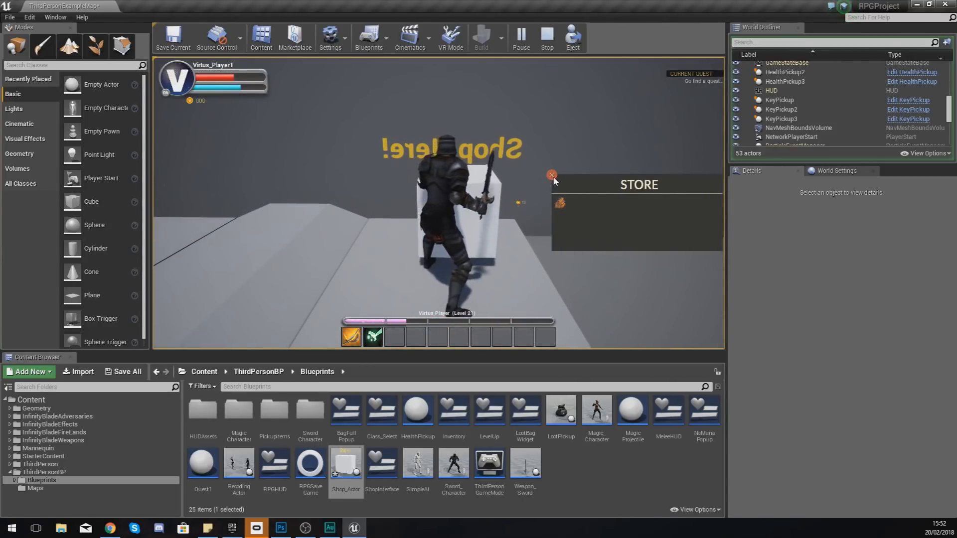
double_click(346, 466)
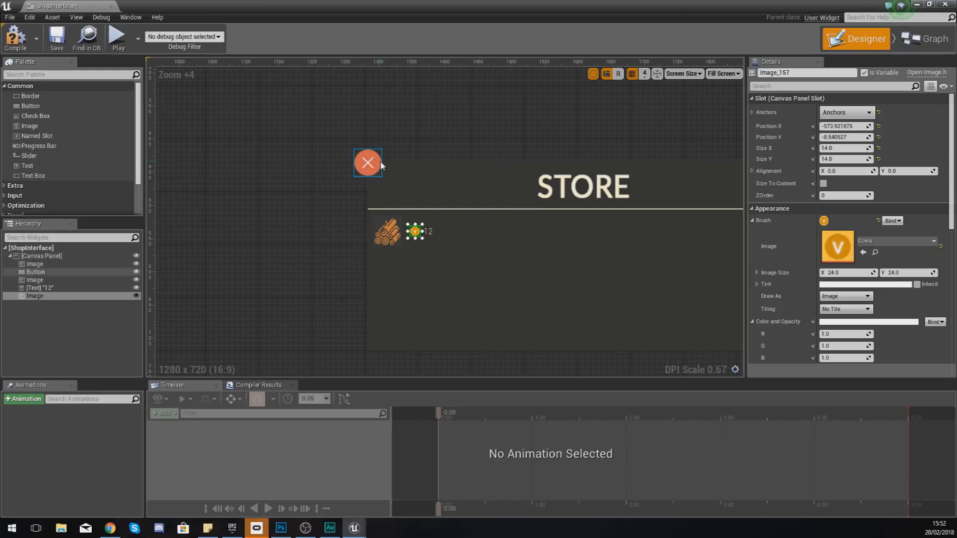
- Select the store's X button and reveal its Events, ready to add OnClicked
click(368, 163)
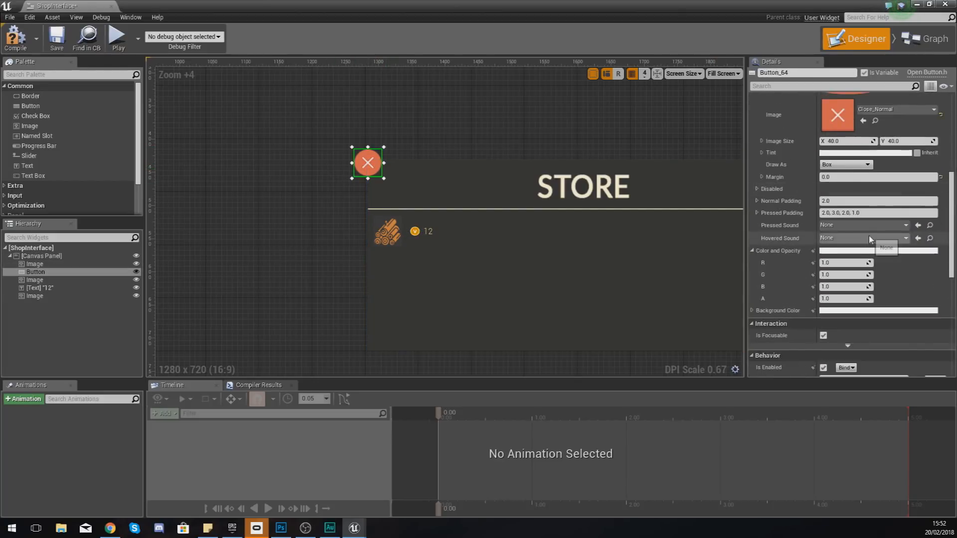
scroll(down, 3)
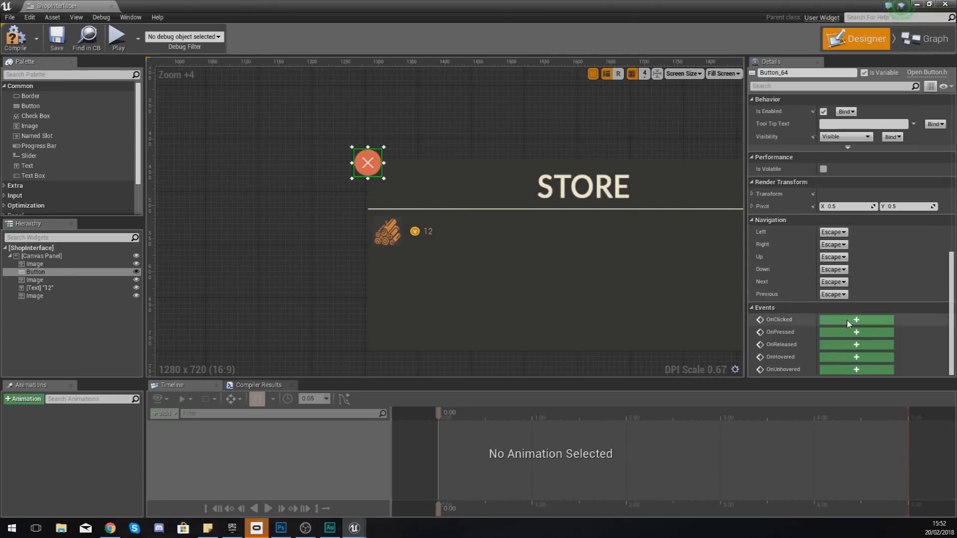
mouse_move(857, 320)
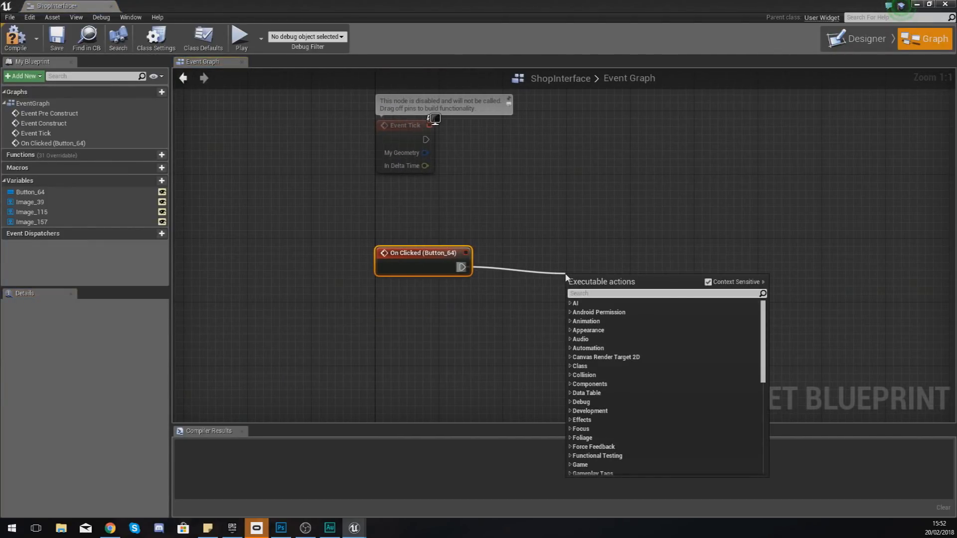
- From On Clicked, cast Get Player Controller to PlayerController to hide the mouse cursor
text(cast to player contr)
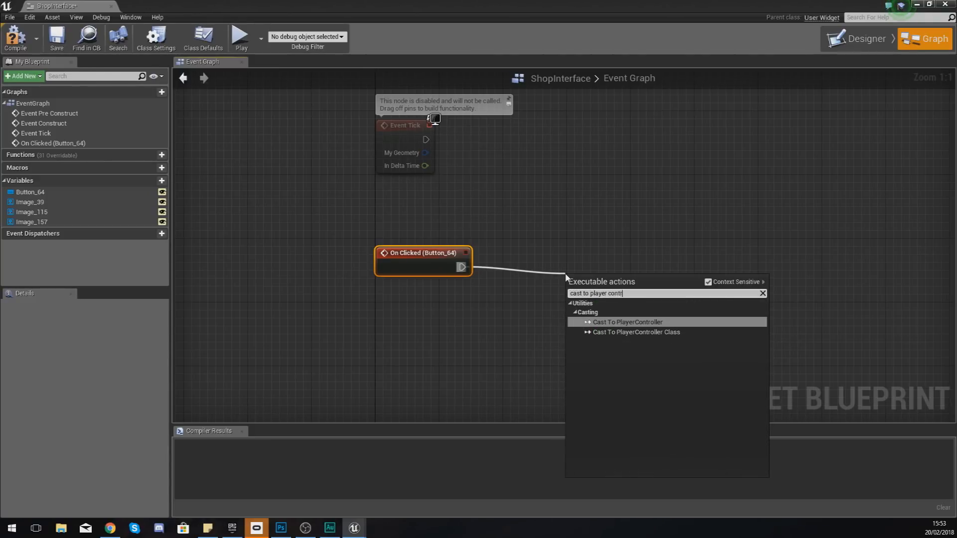
click(627, 323)
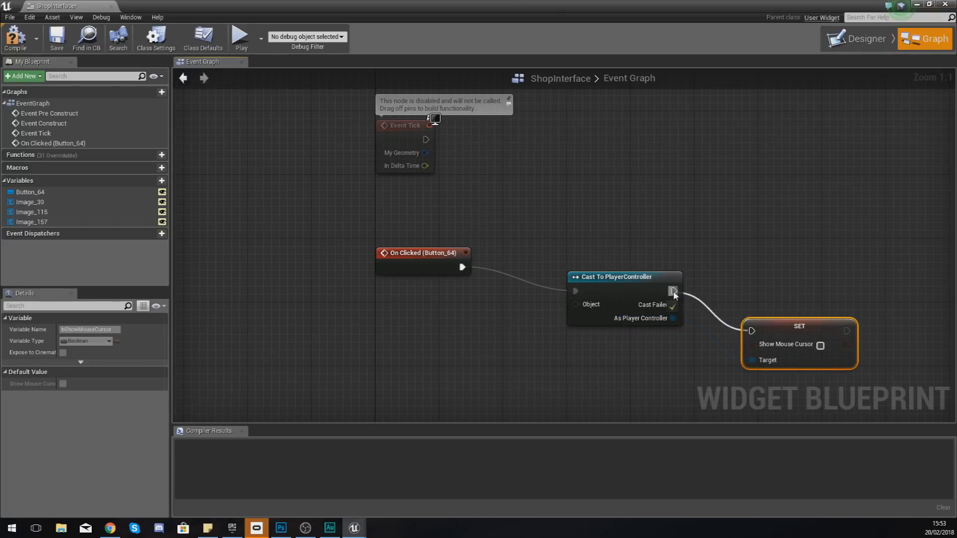
text(get player co)
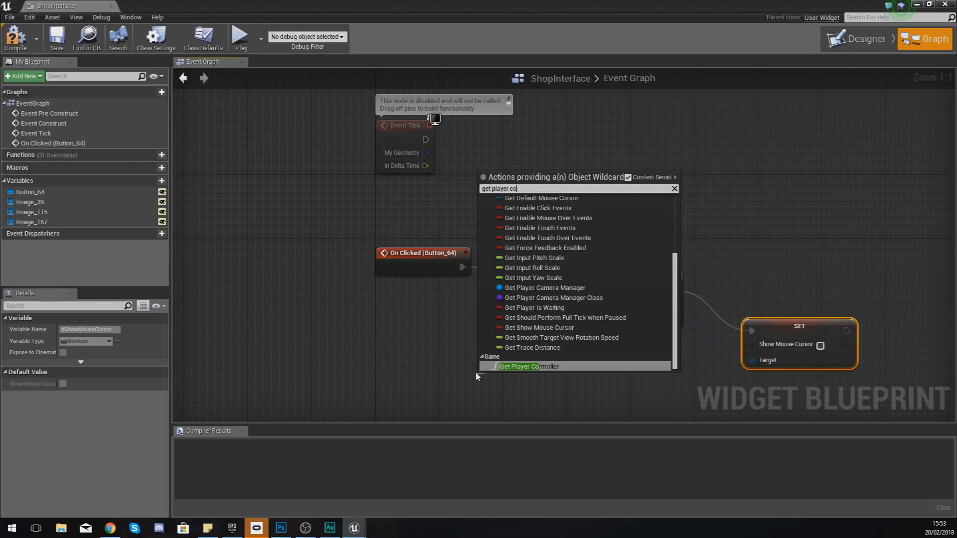
click(528, 366)
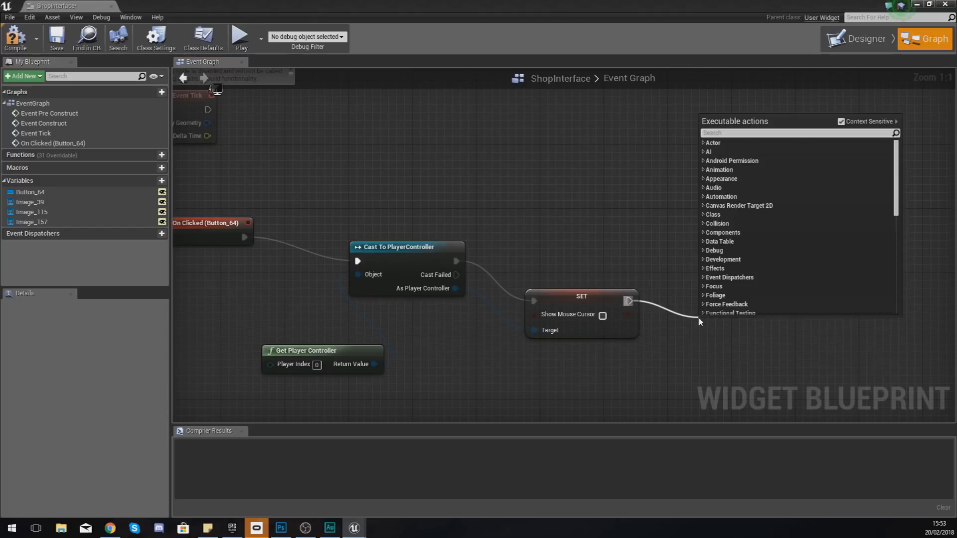
- Add Remove from Parent so the store widget closes, then compile ShopInterface
text(remove)
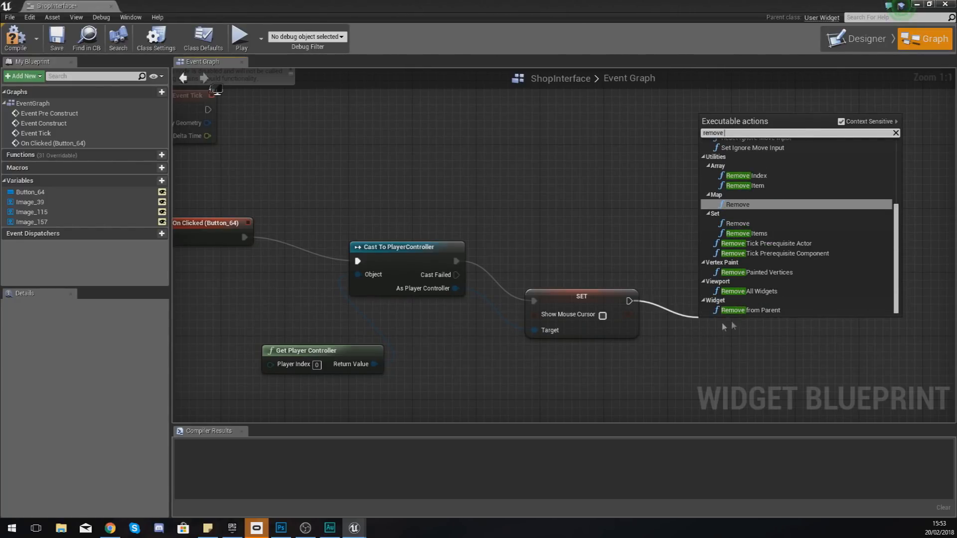
click(752, 311)
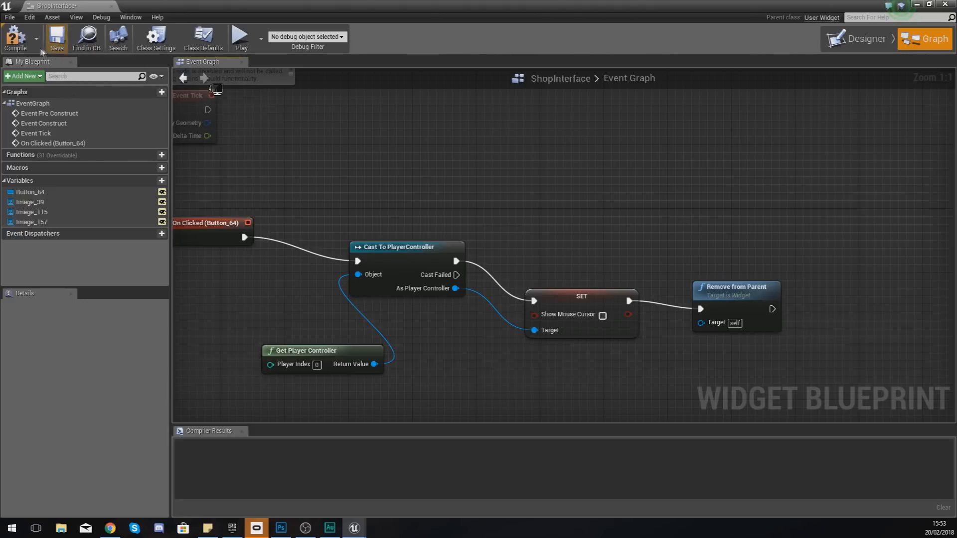
click(16, 37)
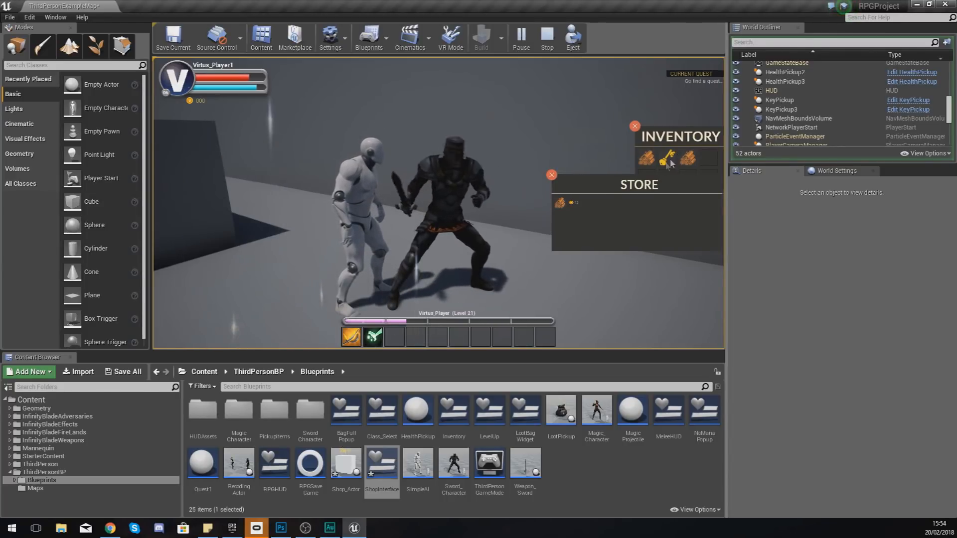
- End the play session after checking the store window beside the inventory
click(546, 38)
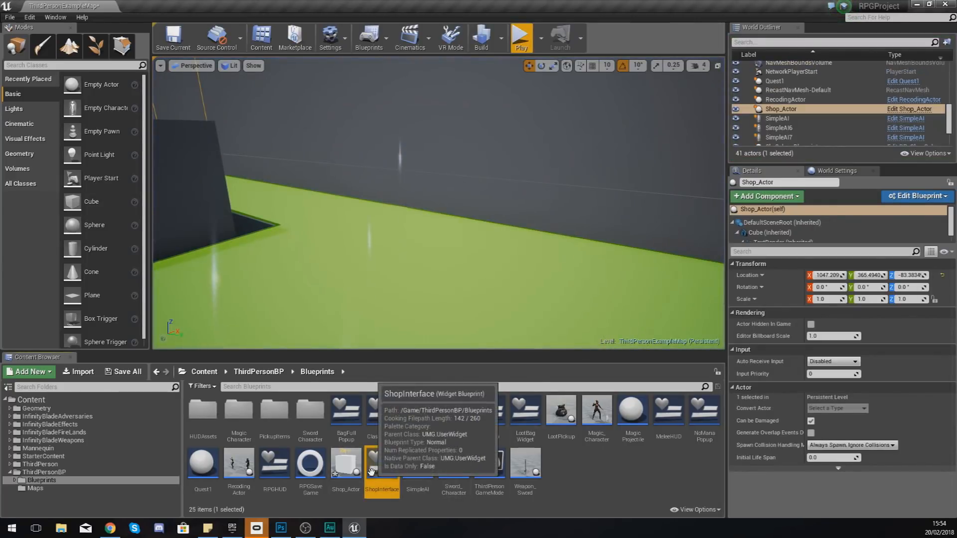
- In ShopInterface, move the logs icon below the STORE heading with the 12 count beside the coin
double_click(381, 464)
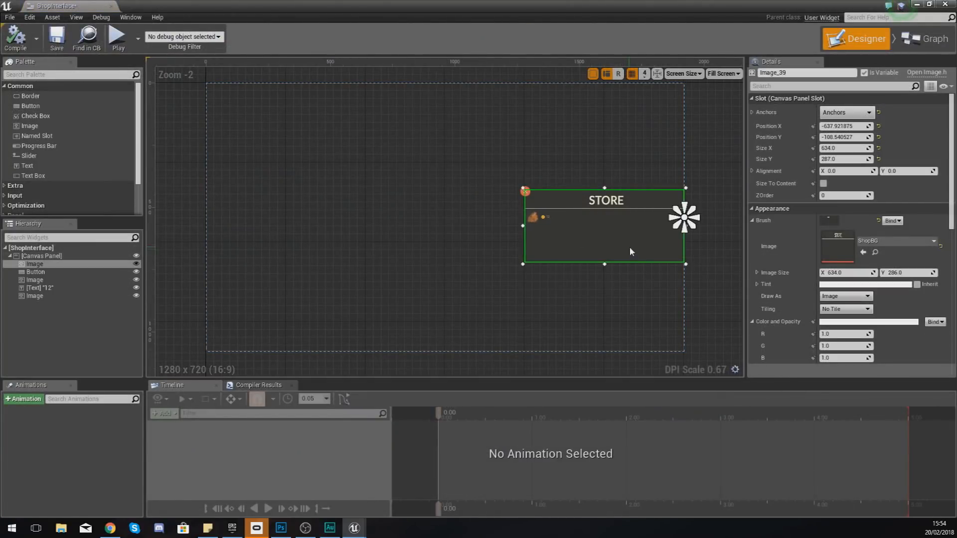
click(43, 257)
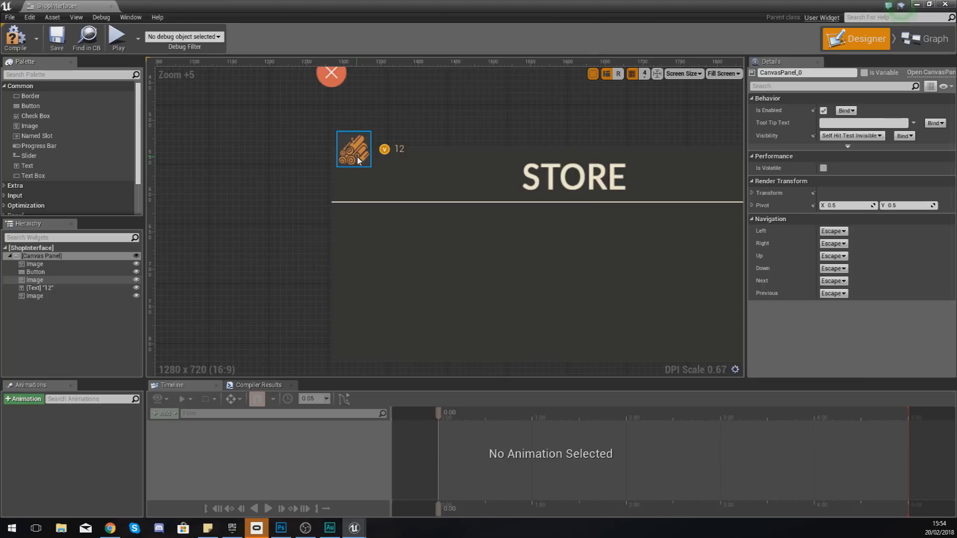
drag(353, 148, 353, 227)
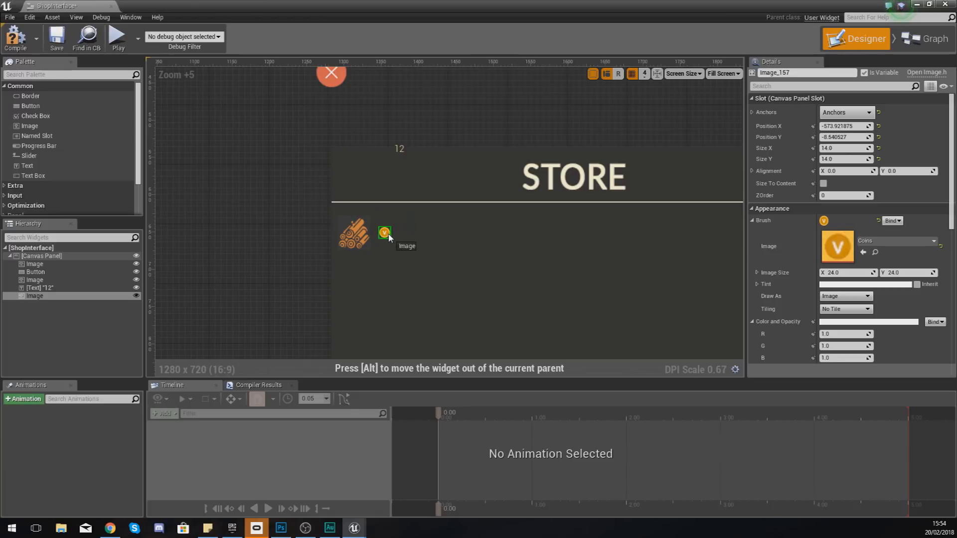
click(400, 233)
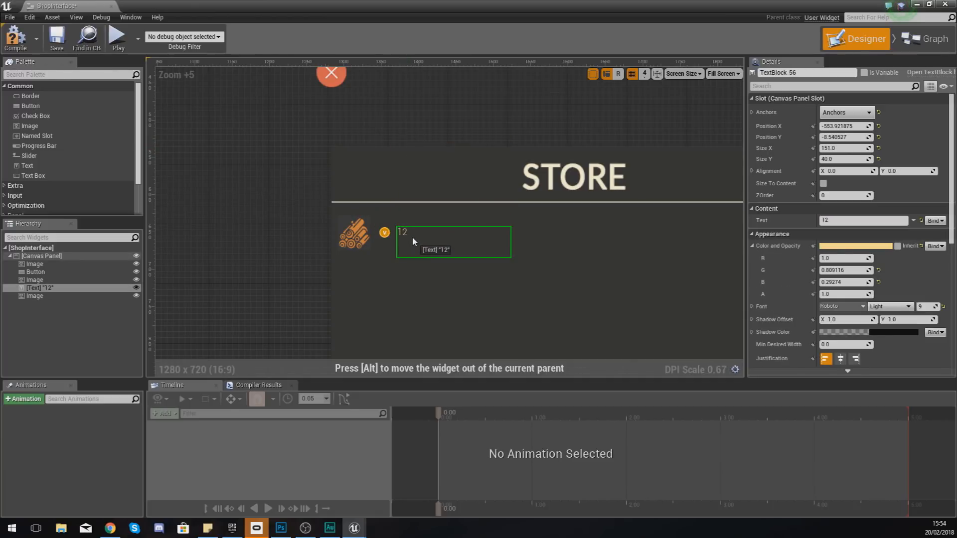
- Reposition the X close button on the store panel and start a play session
click(331, 77)
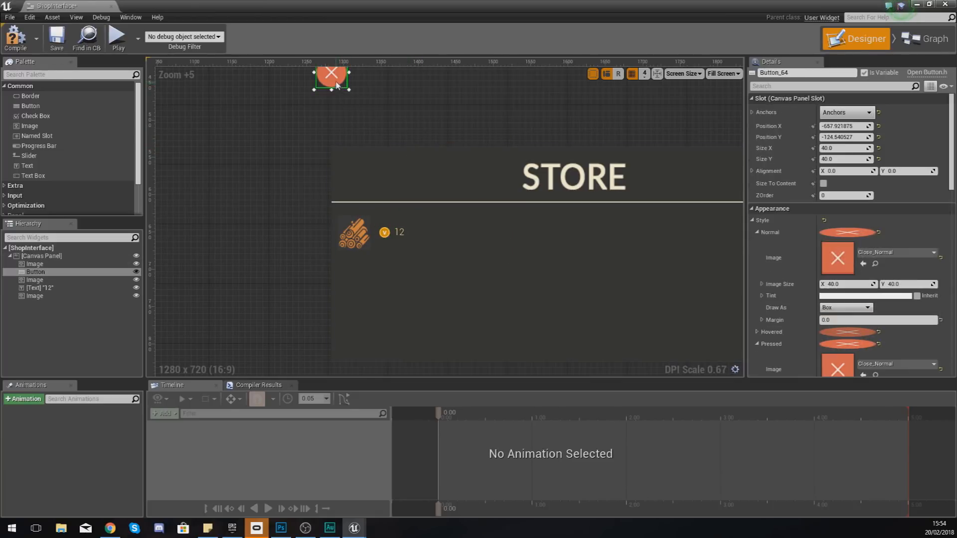
drag(331, 78, 334, 147)
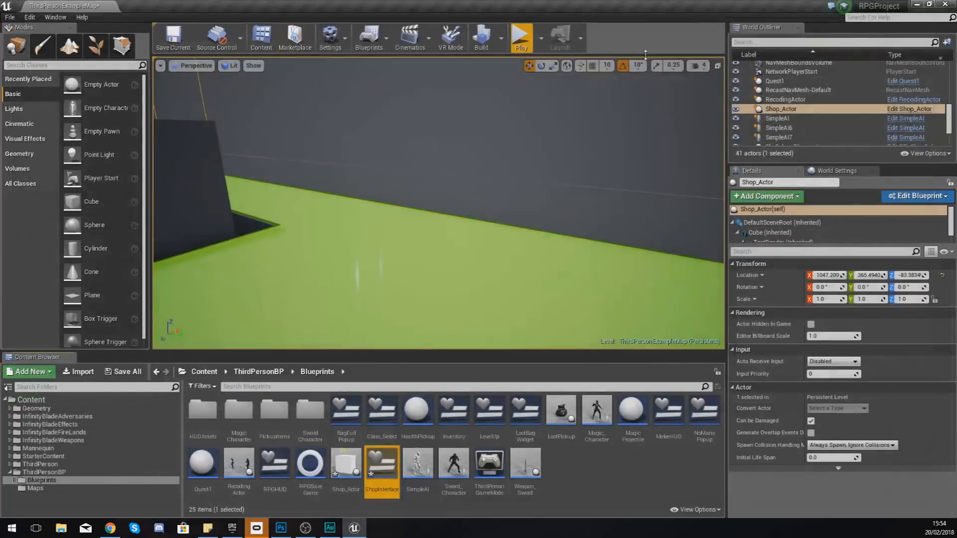
click(520, 37)
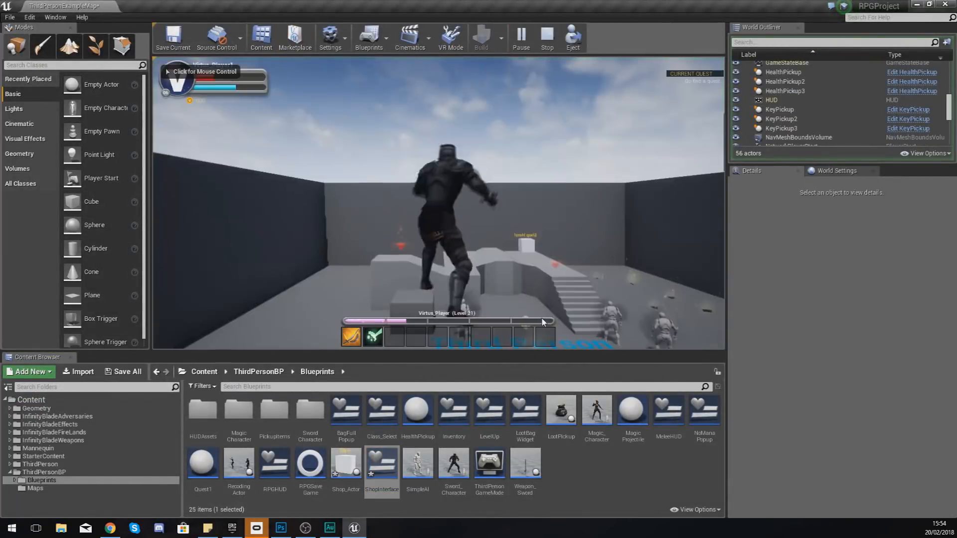